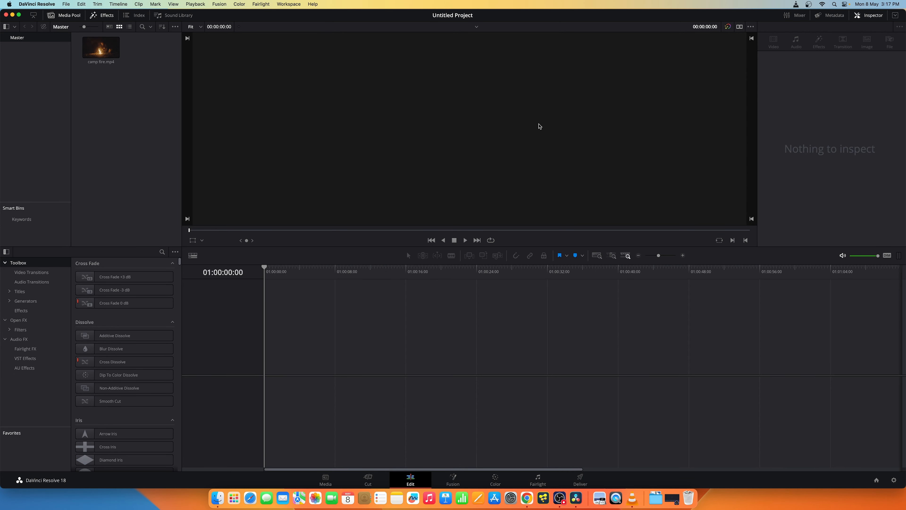
- Place camp fire.mp4 on a new Timeline 1 and select the clip
{"action": "left_click", "coordinate": [100, 47]}
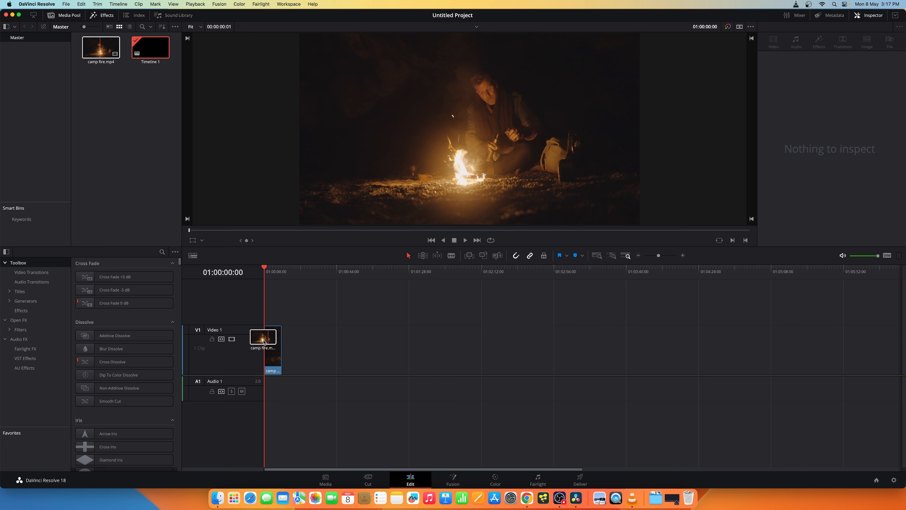
{"action": "left_click", "coordinate": [262, 337]}
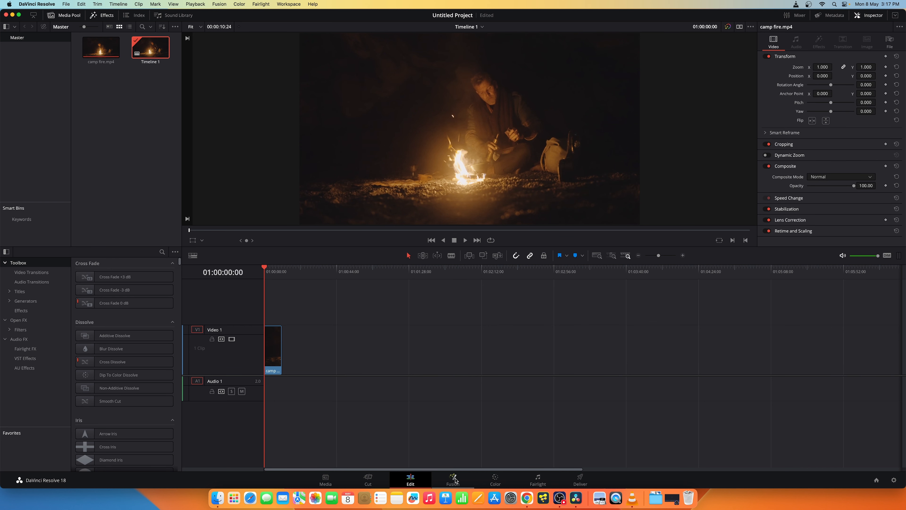
- Switch to Fusion and locate the Shark FBX folder in Finder for the shark mesh and megalodon.png
{"action": "left_click", "coordinate": [453, 478]}
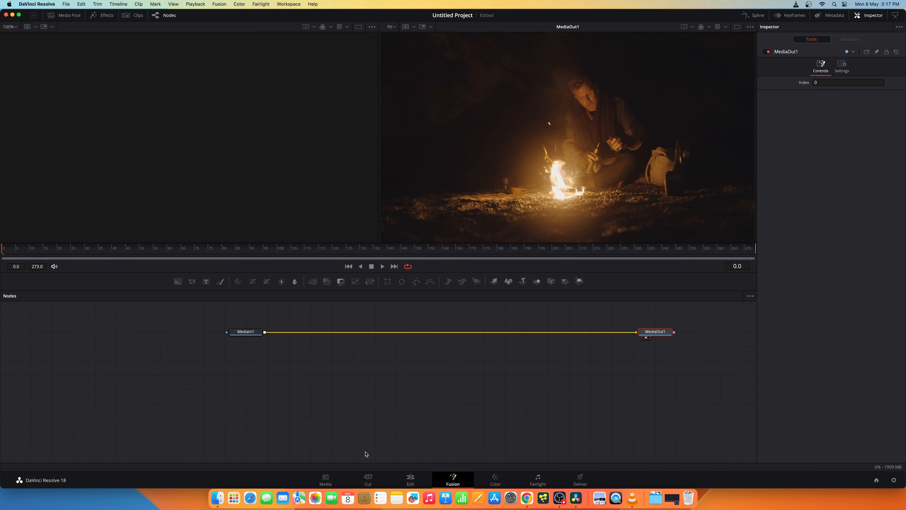
{"action": "left_click", "coordinate": [217, 497]}
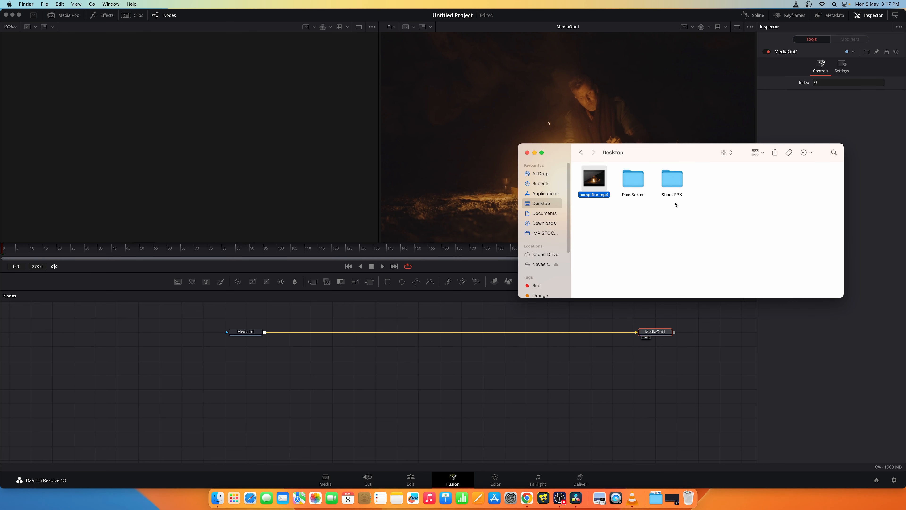
{"action": "double_click", "coordinate": [672, 179]}
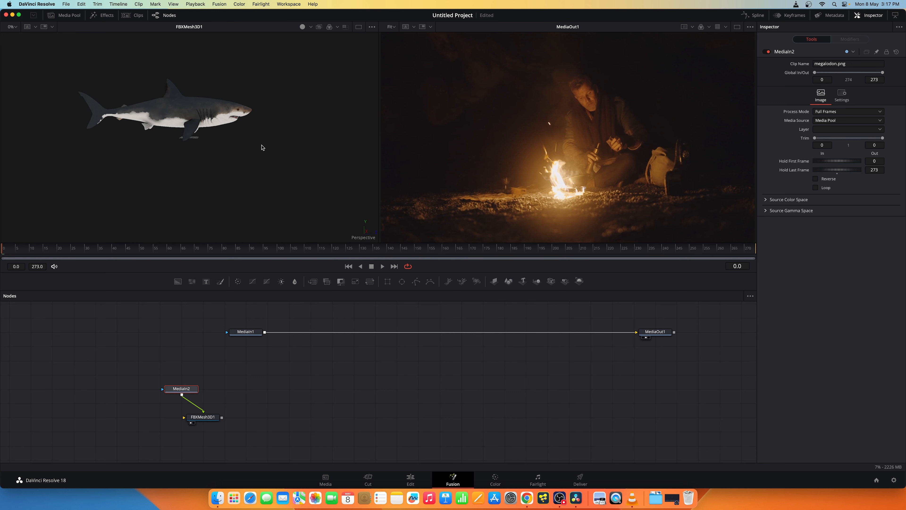
{"action": "mouse_move", "coordinate": [229, 414]}
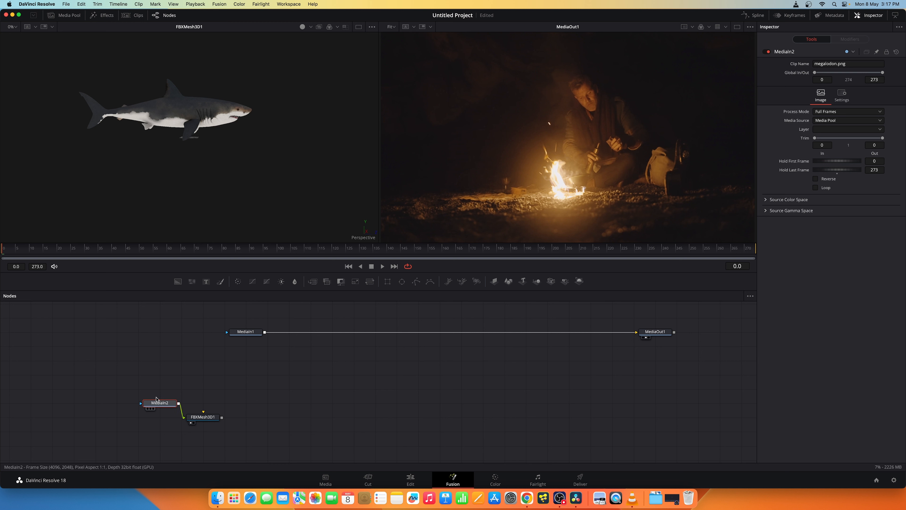
- Scale the FBXMesh3D1 shark mesh to 0.1 in its Transform settings
{"action": "left_click", "coordinate": [203, 417]}
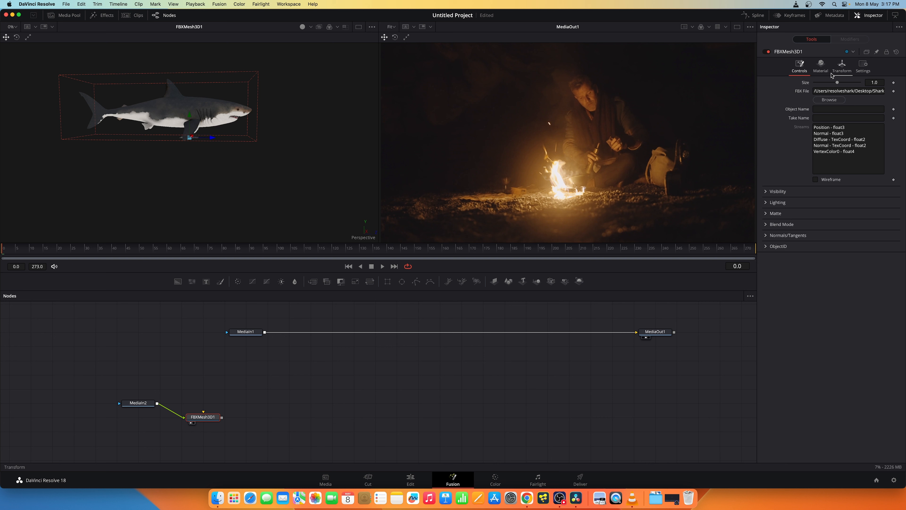
{"action": "left_click", "coordinate": [841, 63]}
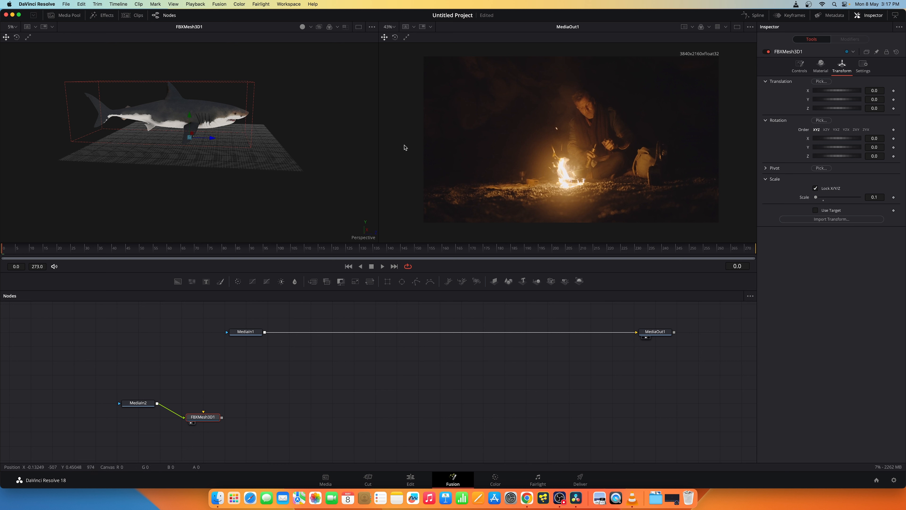
{"action": "mouse_move", "coordinate": [208, 393]}
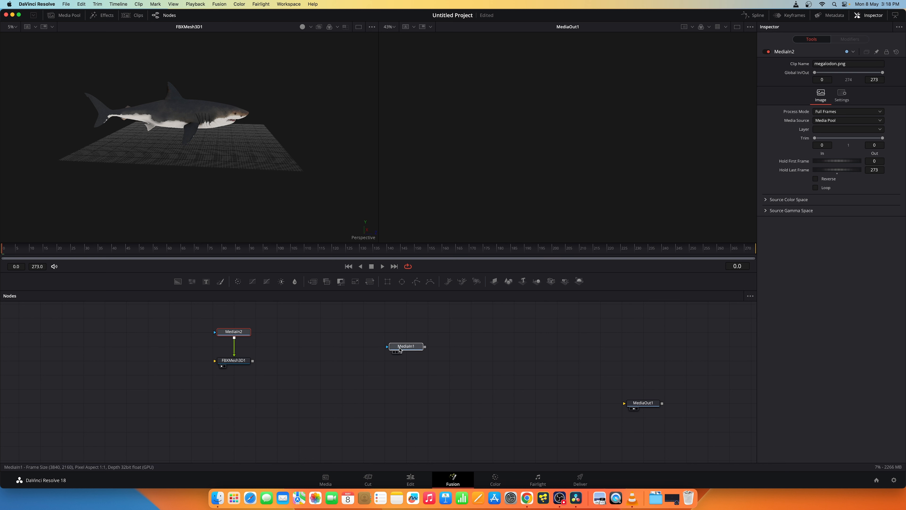
- Add a SpotLight3D and Merge3D combining the light with the shark mesh
{"action": "left_click", "coordinate": [406, 346]}
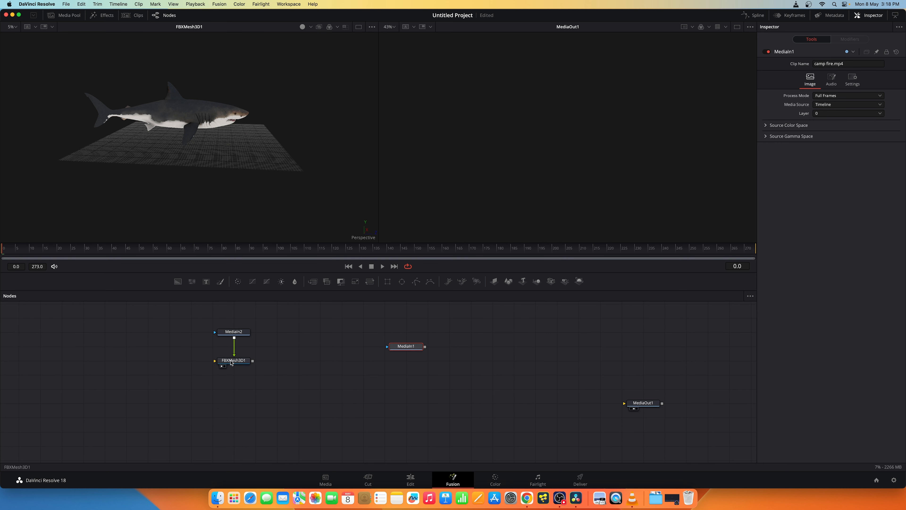
{"action": "left_click", "coordinate": [234, 360]}
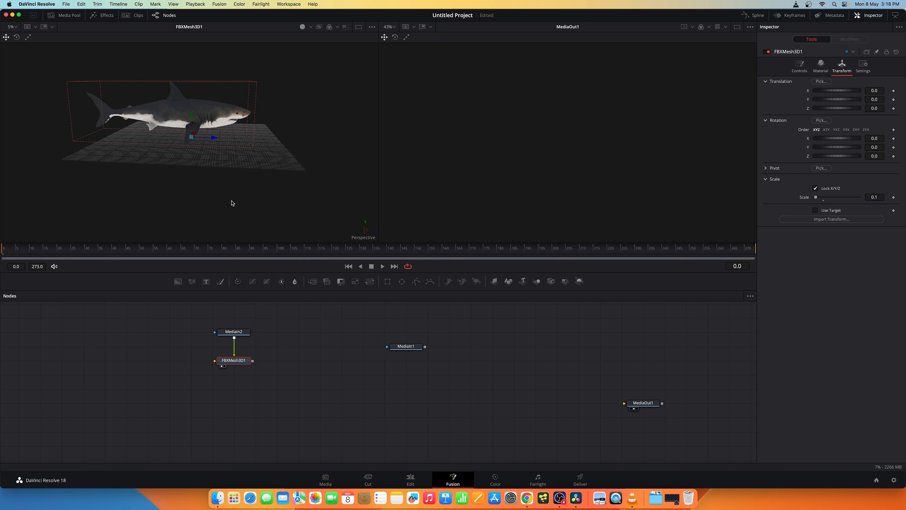
{"action": "right_click", "coordinate": [220, 172]}
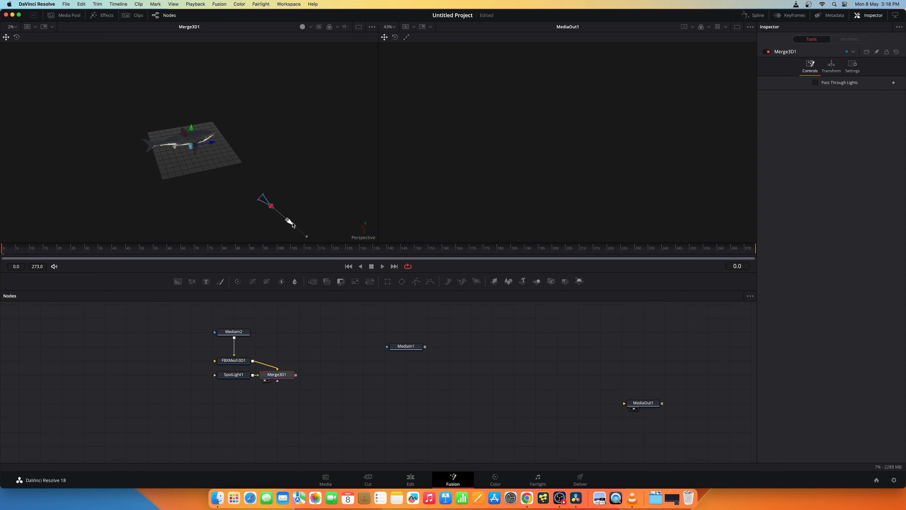
- Enable lighting in the 3D viewer and reposition SpotLight1 in the scene
{"action": "left_click", "coordinate": [302, 26]}
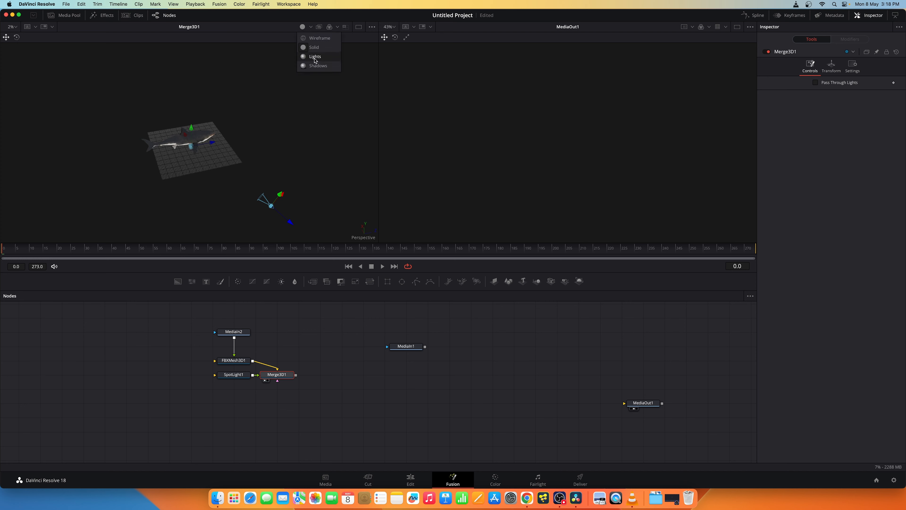
{"action": "left_click", "coordinate": [315, 56]}
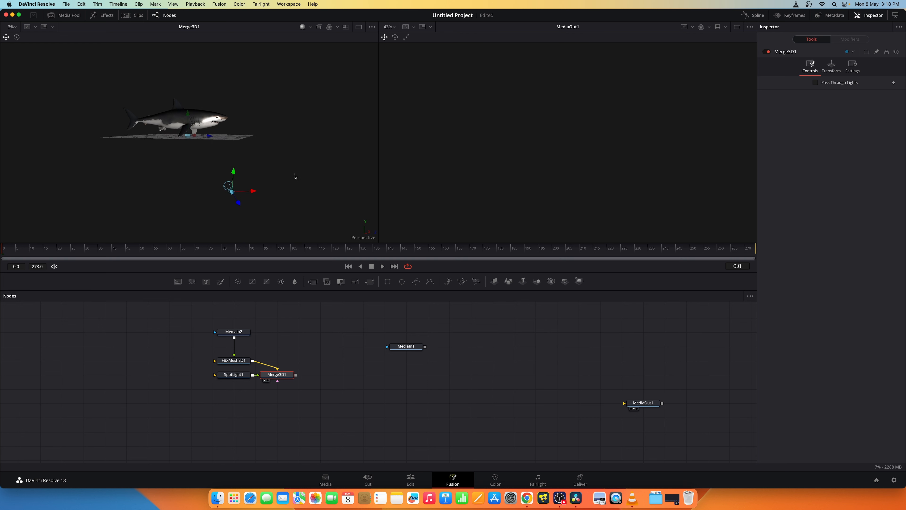
{"action": "left_click_drag", "start_coordinate": [233, 185], "coordinate": [214, 168]}
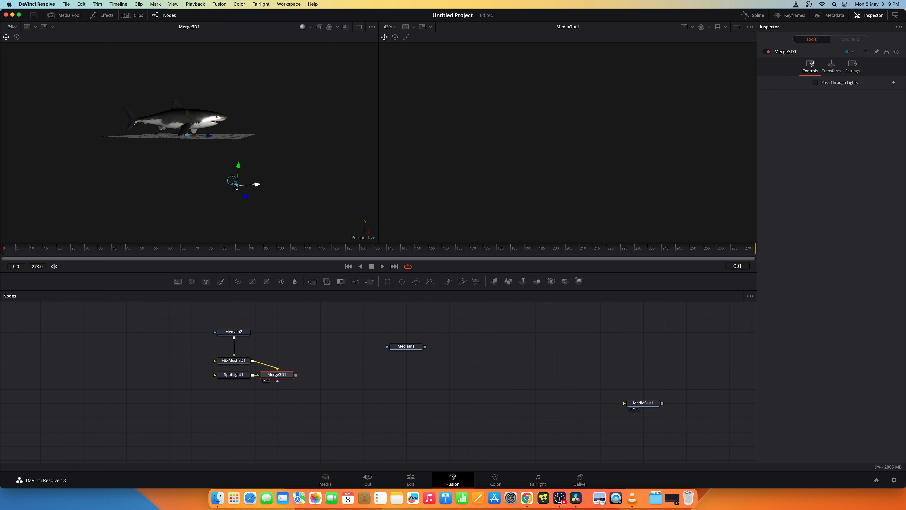
{"action": "left_click", "coordinate": [406, 317]}
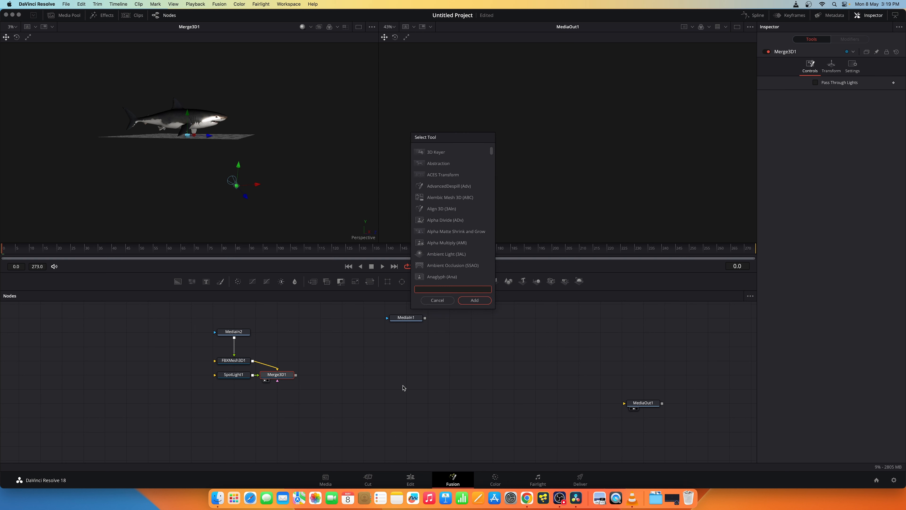
- Add a Renderer 3D node after Merge3D1 via the tool search
{"action": "type", "text": "render"}
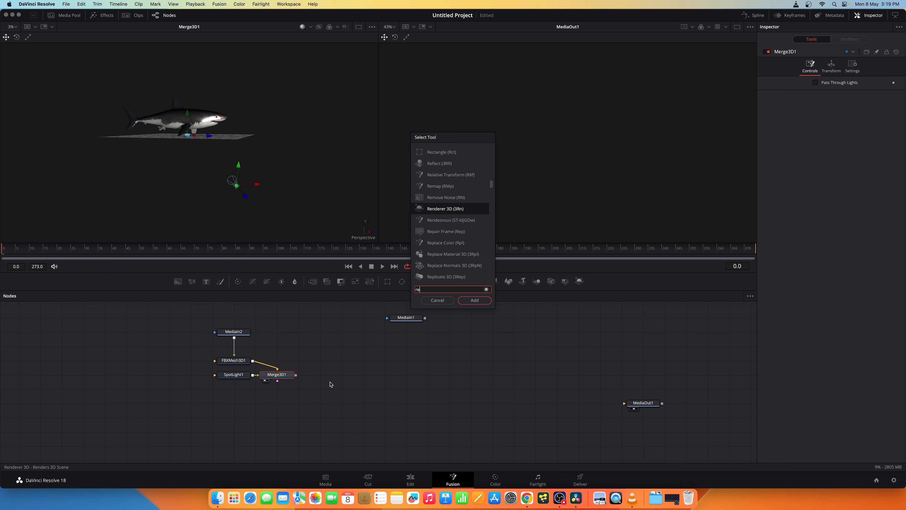
{"action": "left_click", "coordinate": [474, 300]}
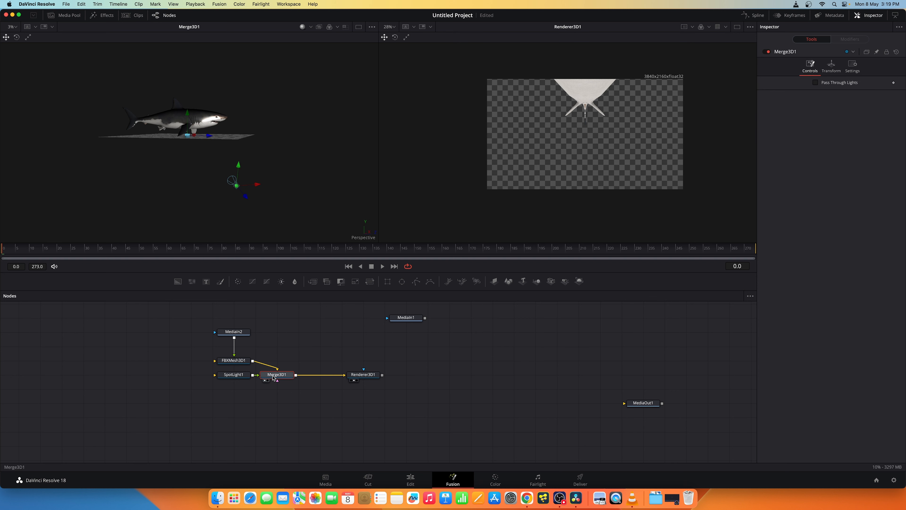
{"action": "mouse_move", "coordinate": [290, 377]}
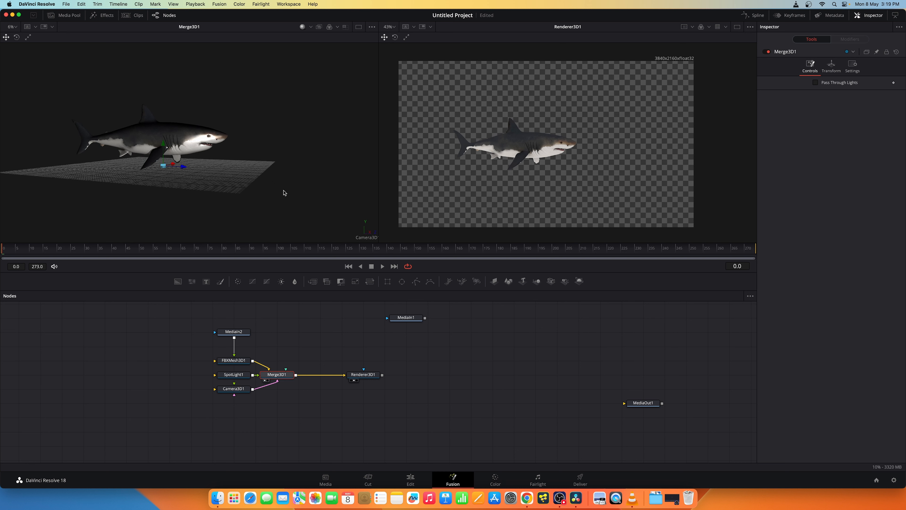
- Adjust the 3D viewer options and select Renderer3D1 to preview the shark on transparency
{"action": "right_click", "coordinate": [280, 193]}
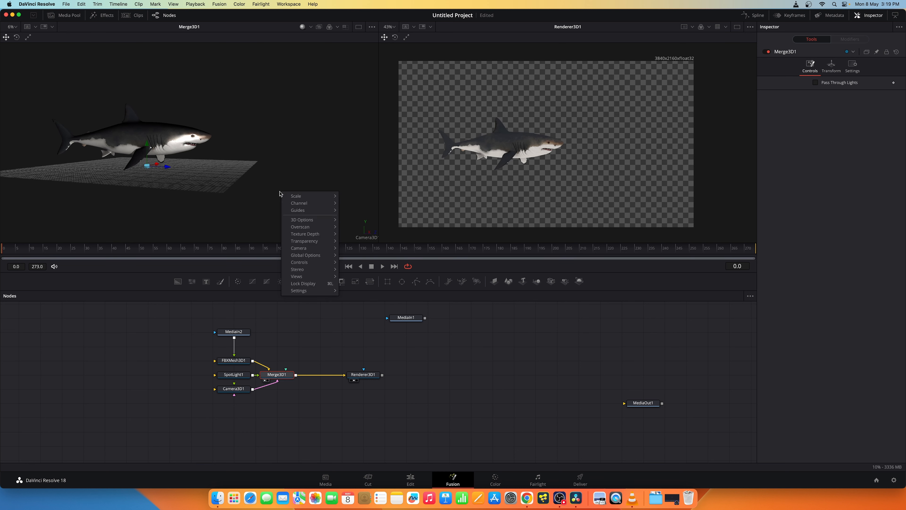
{"action": "left_click", "coordinate": [264, 196]}
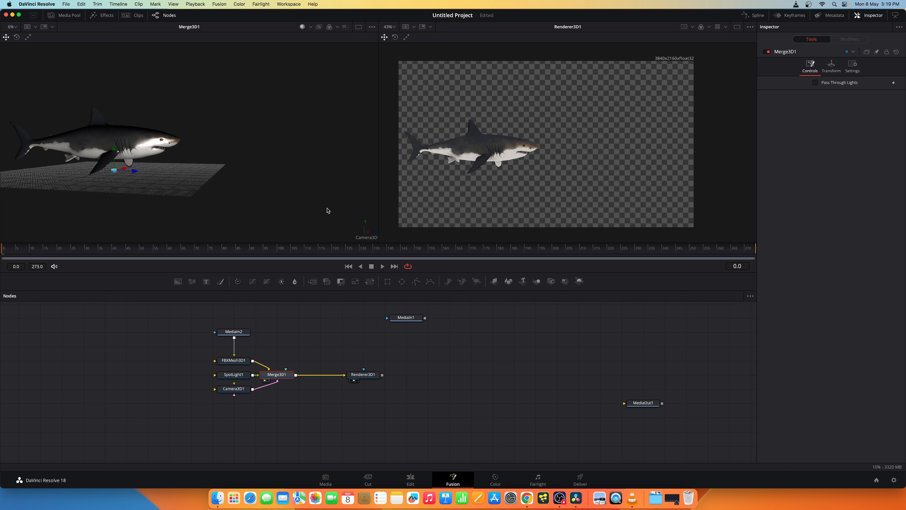
{"action": "left_click", "coordinate": [364, 374]}
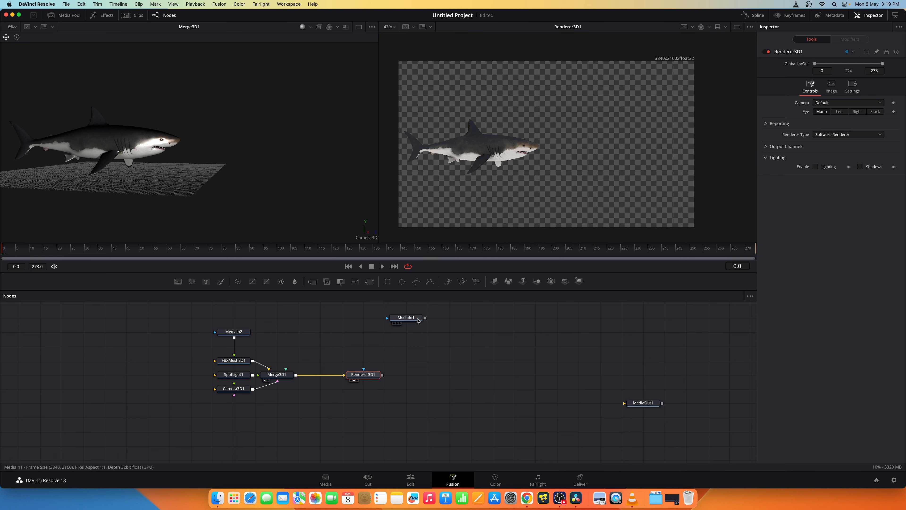
- Merge Renderer3D1 over the campfire MediaIn1 at Center 0.41, 0.54 and Size 0.75
{"action": "left_click", "coordinate": [405, 317]}
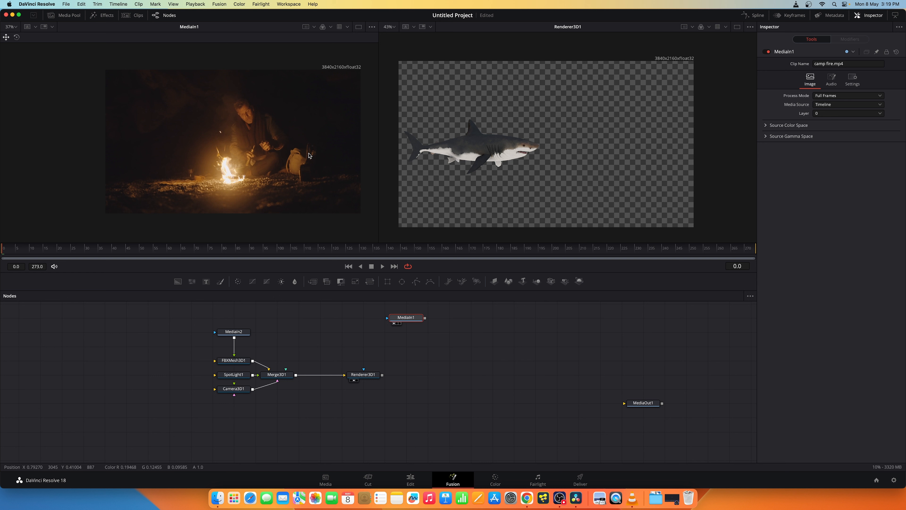
{"action": "mouse_move", "coordinate": [376, 305]}
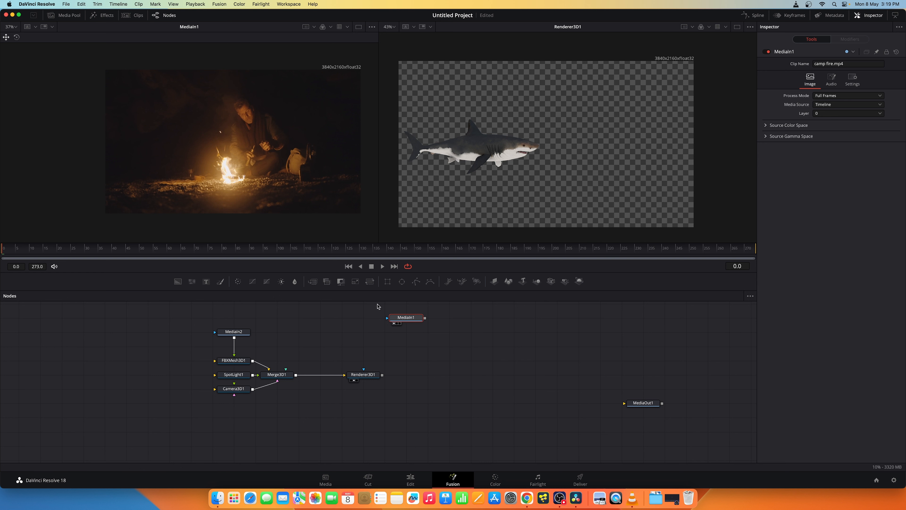
{"action": "left_click", "coordinate": [364, 374]}
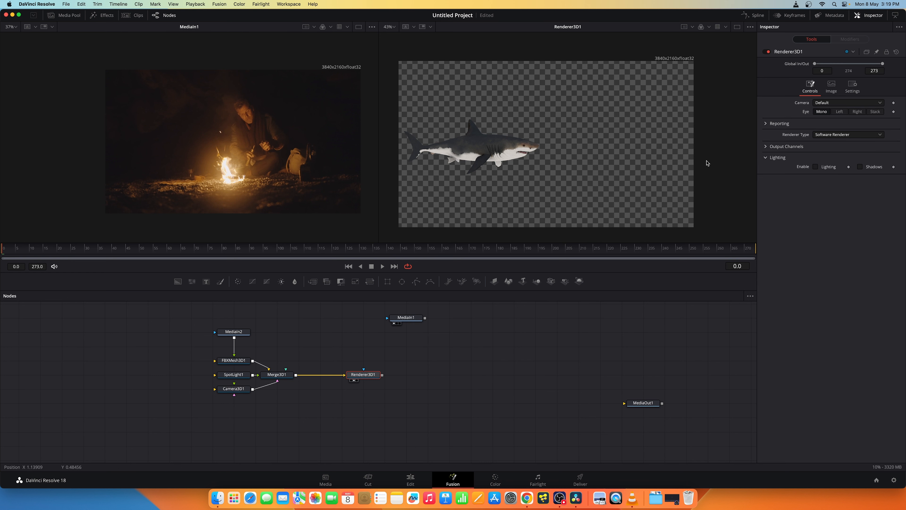
{"action": "mouse_move", "coordinate": [595, 60]}
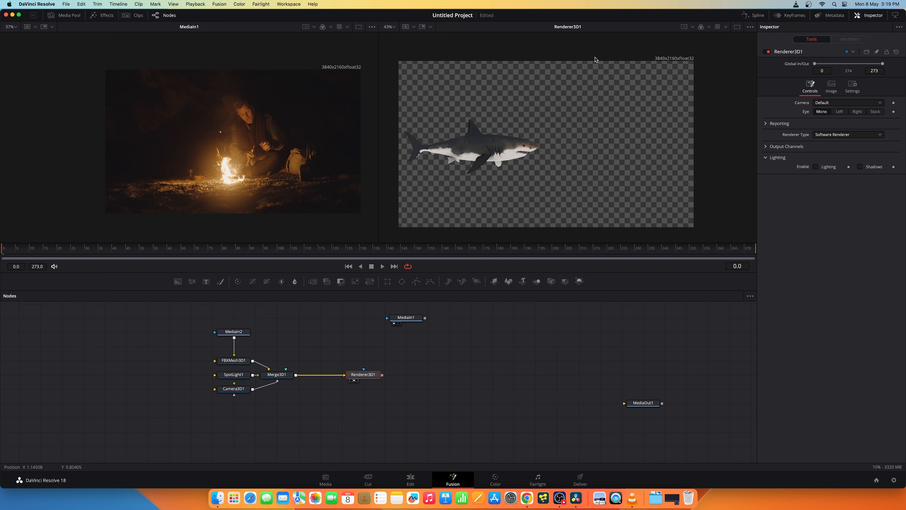
{"action": "left_click", "coordinate": [405, 317]}
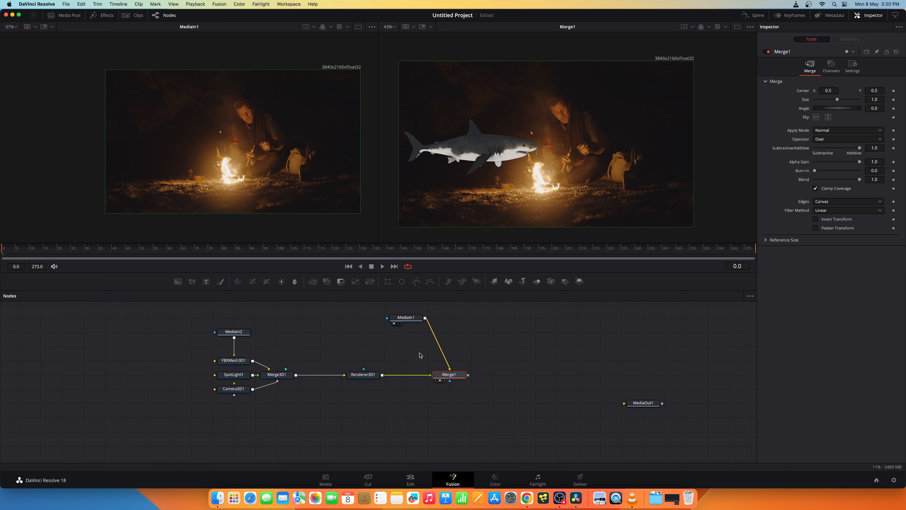
{"action": "mouse_move", "coordinate": [694, 229]}
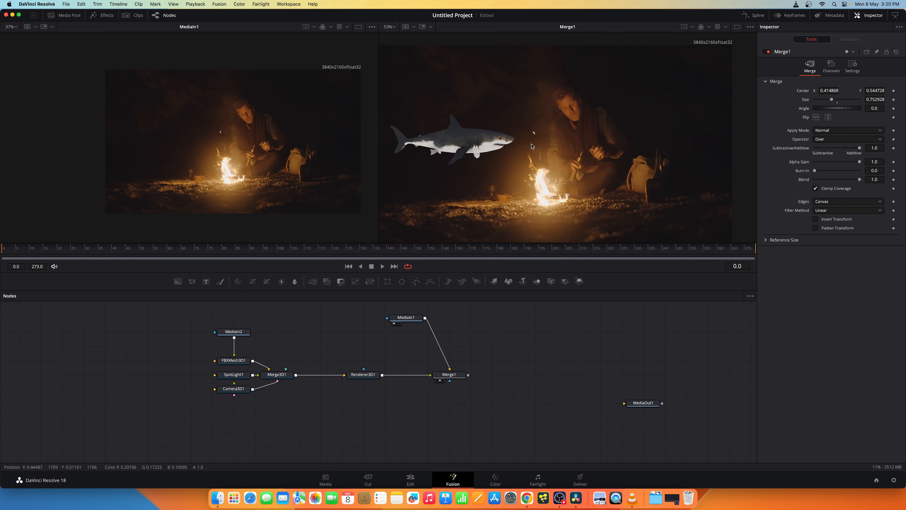
- Switch Renderer3D1's renderer type to OpenGL
{"action": "left_click", "coordinate": [363, 374]}
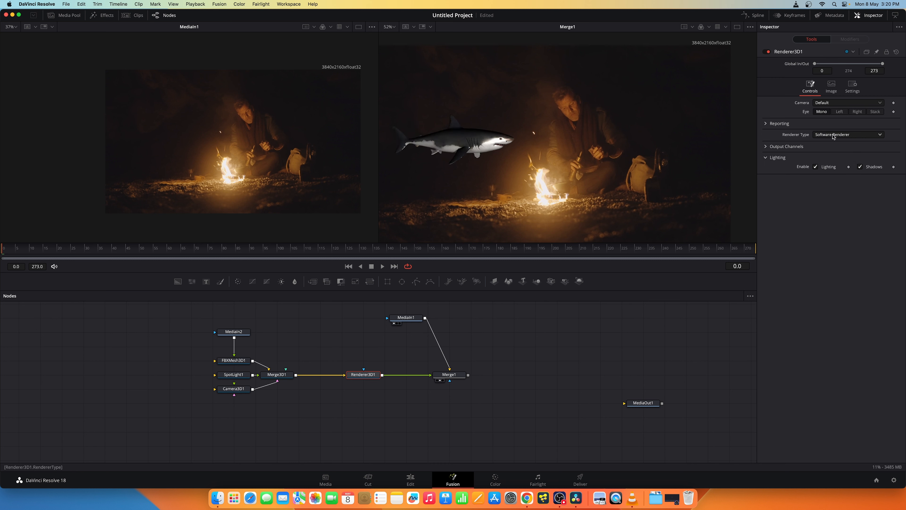
{"action": "left_click", "coordinate": [847, 134]}
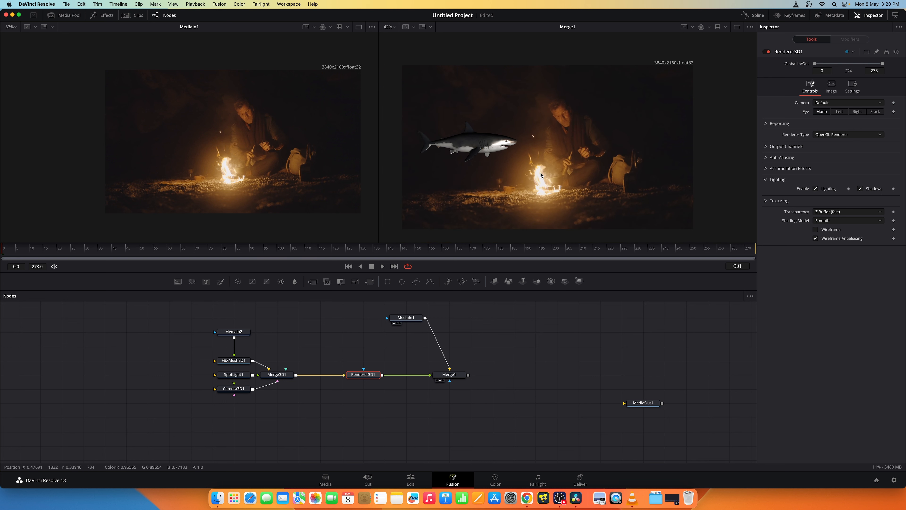
{"action": "mouse_move", "coordinate": [540, 175]}
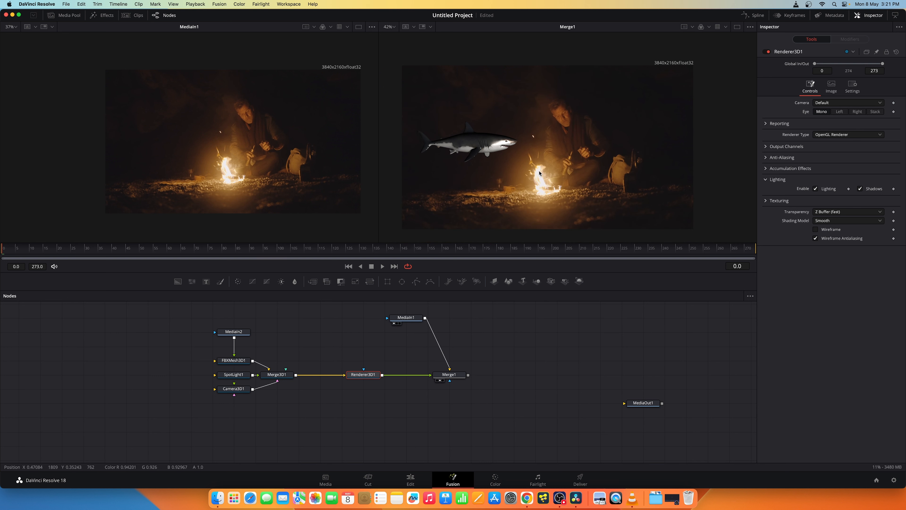
{"action": "mouse_move", "coordinate": [539, 173]}
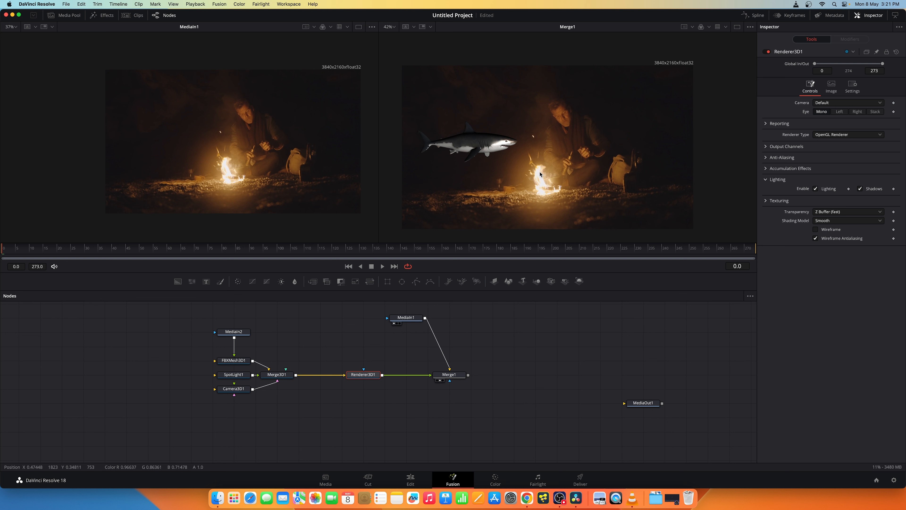
{"action": "mouse_move", "coordinate": [536, 171]}
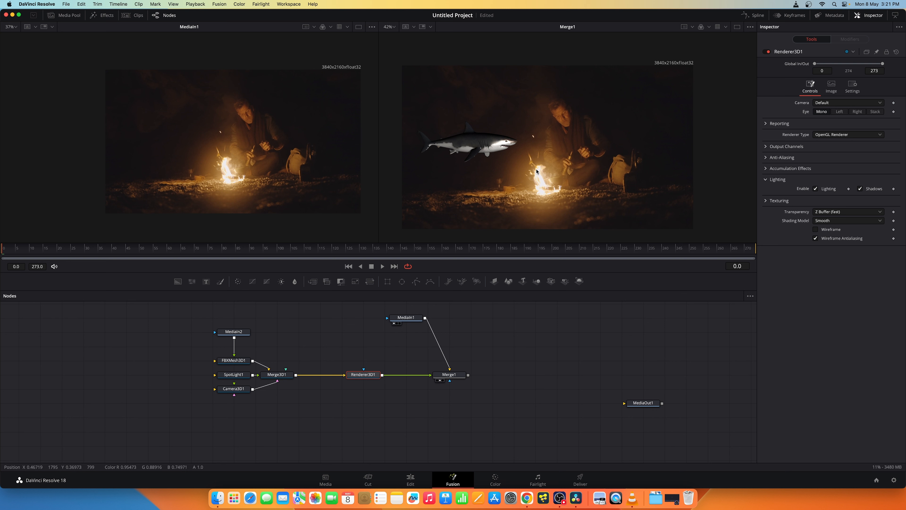
- Load SpotLight1's controls showing white colour at intensity 1.0
{"action": "left_click", "coordinate": [233, 374]}
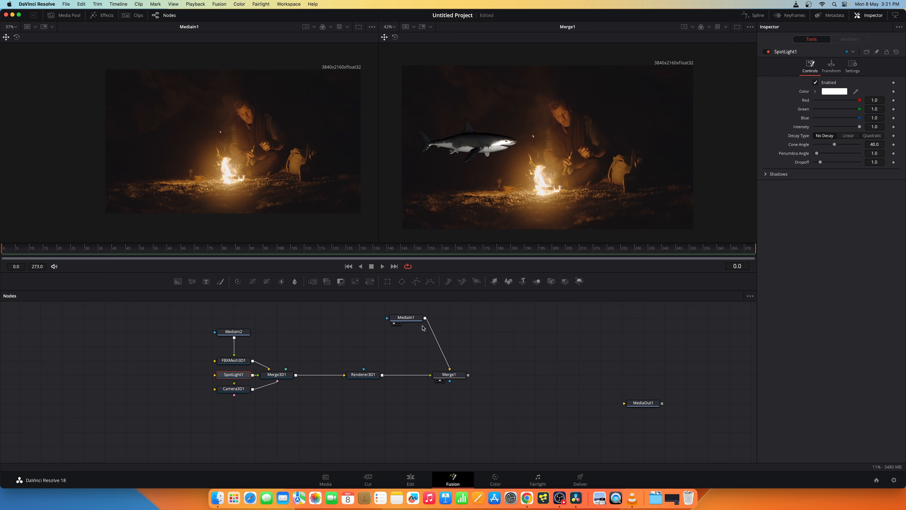
{"action": "left_click", "coordinate": [233, 360]}
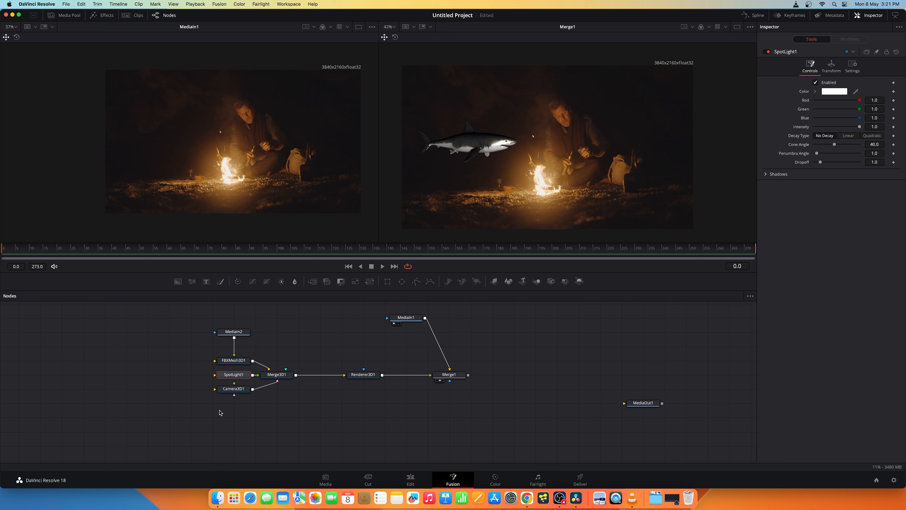
{"action": "mouse_move", "coordinate": [241, 370]}
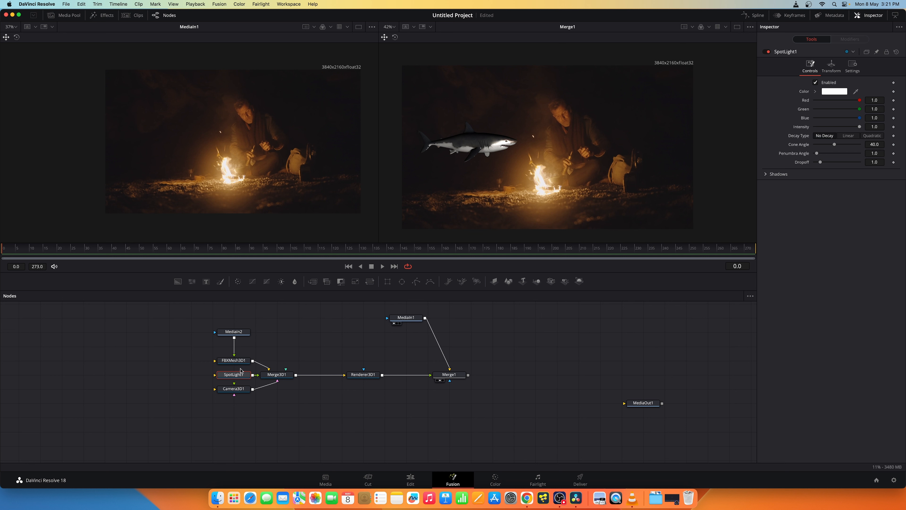
- Drive SpotLight1's red, green and blue values each with a Probe modifier
{"action": "left_click", "coordinate": [853, 68]}
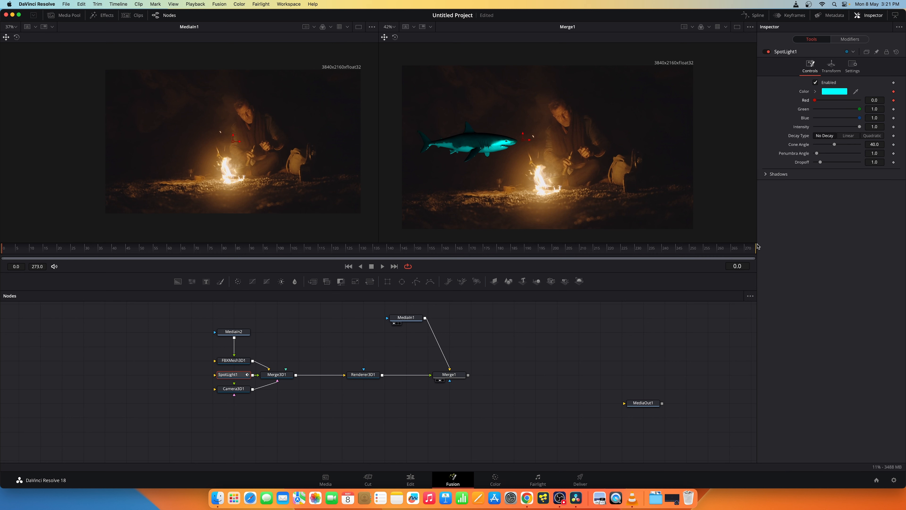
{"action": "left_click", "coordinate": [849, 39]}
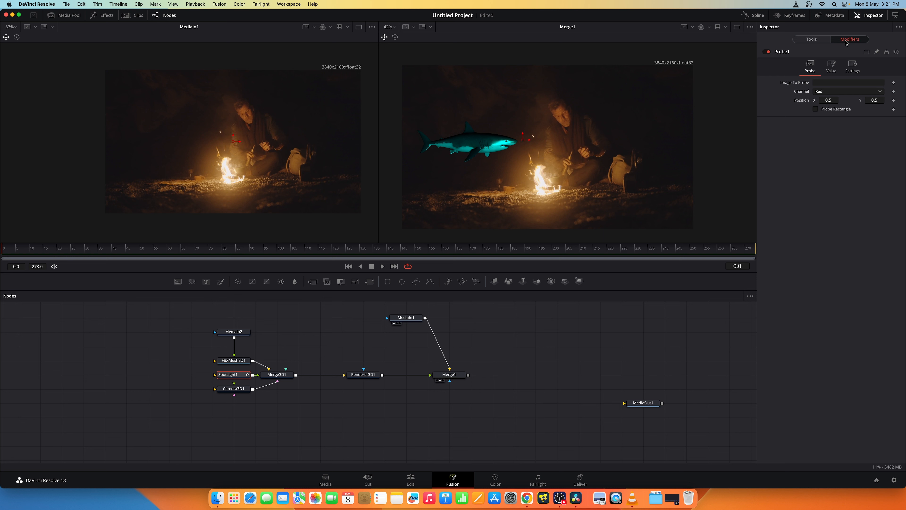
{"action": "mouse_move", "coordinate": [810, 38]}
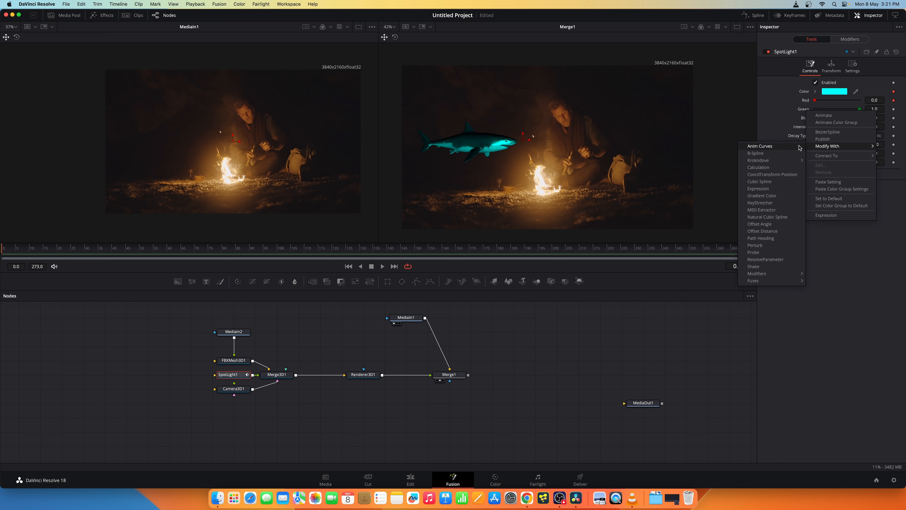
{"action": "mouse_move", "coordinate": [777, 252]}
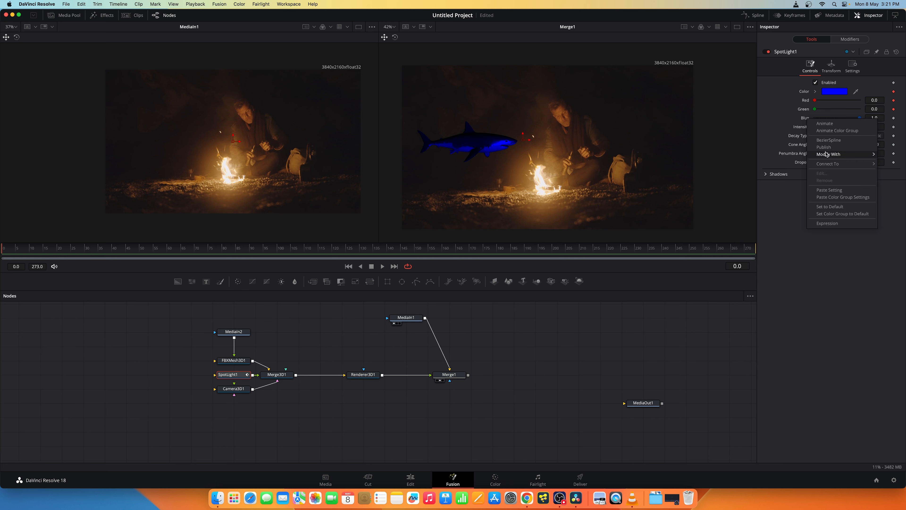
{"action": "left_click", "coordinate": [828, 206]}
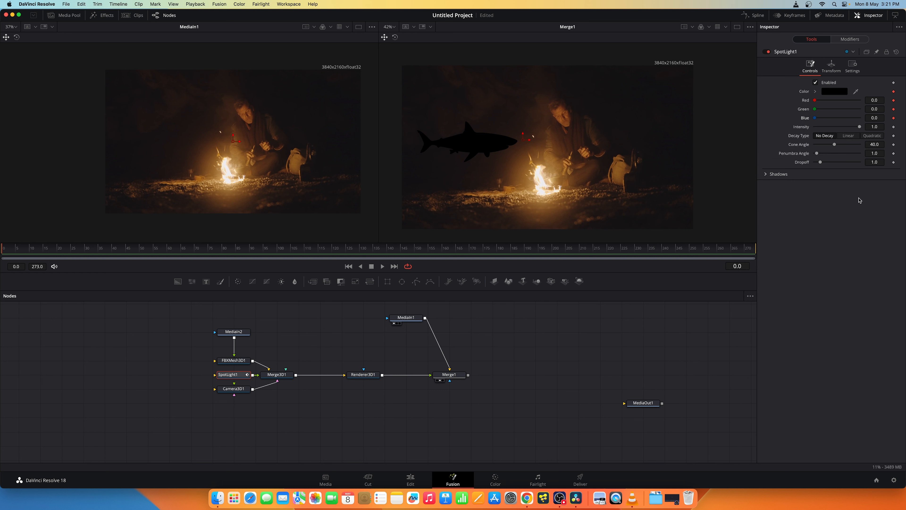
{"action": "left_click", "coordinate": [850, 39]}
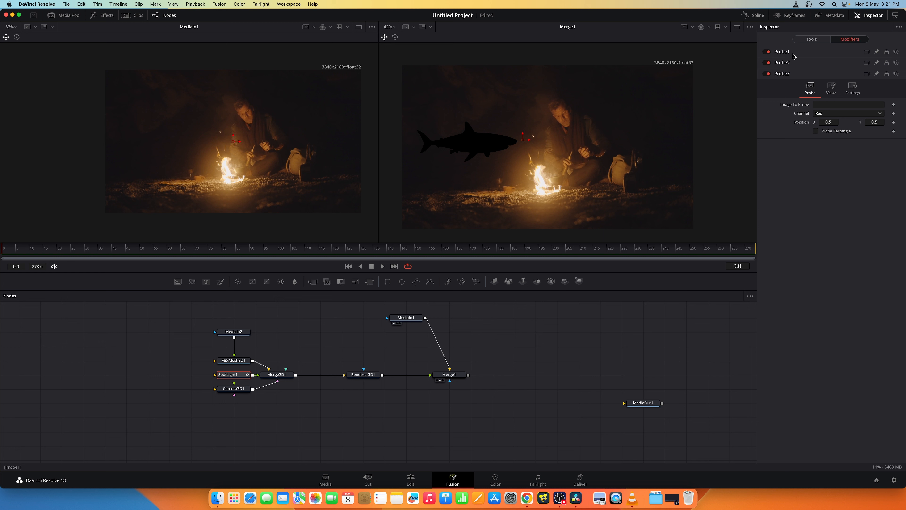
- Point Probe1 at the campfire MediaIn1 footage, then expand Probe2's settings
{"action": "left_click", "coordinate": [782, 51]}
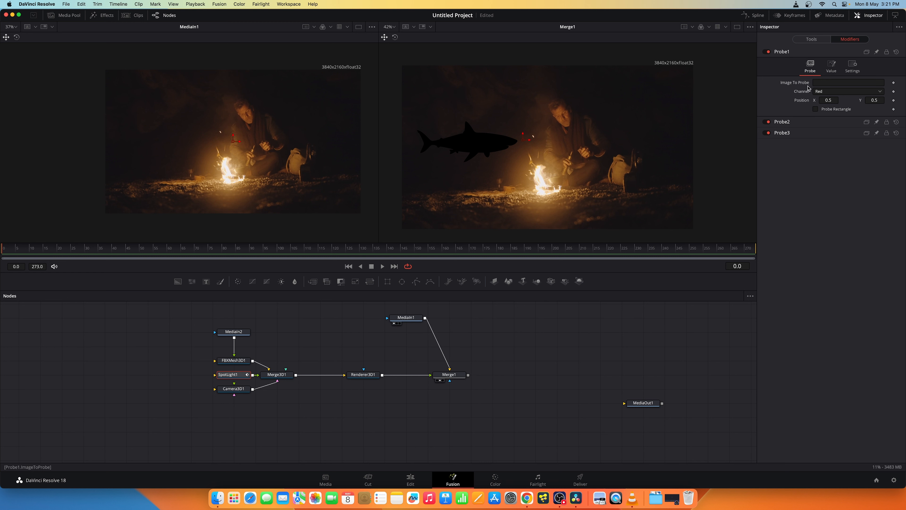
{"action": "mouse_move", "coordinate": [567, 119]}
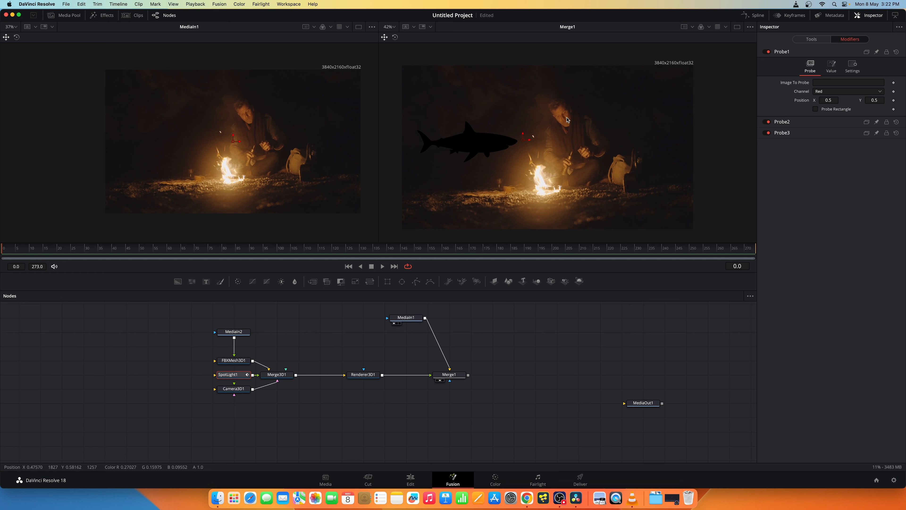
{"action": "mouse_move", "coordinate": [472, 261]}
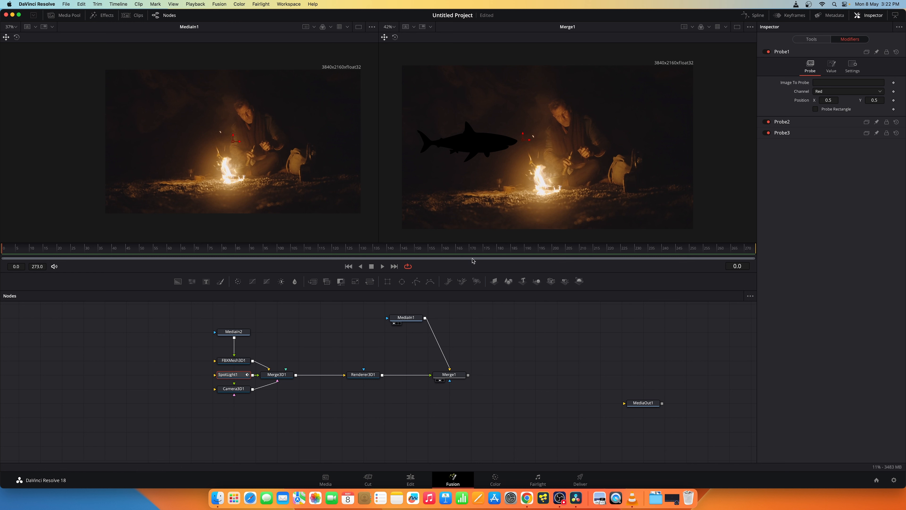
{"action": "left_click", "coordinate": [405, 317]}
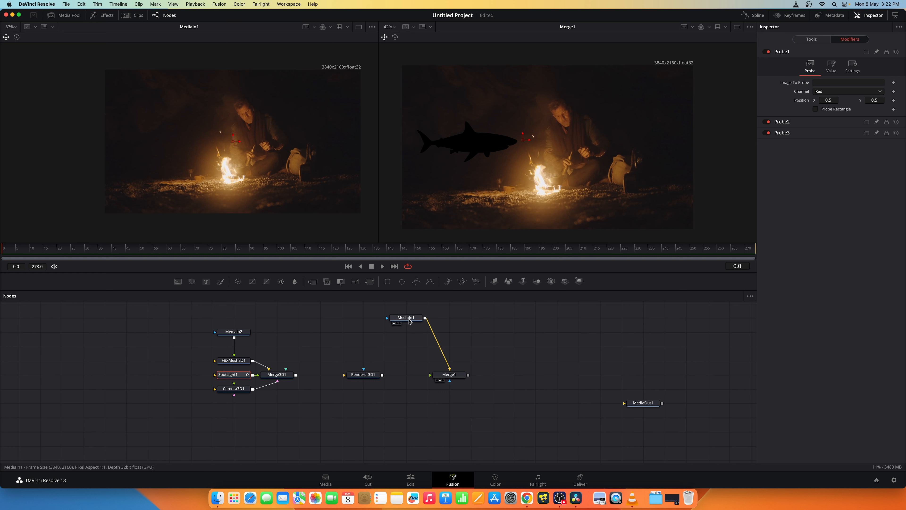
{"action": "left_click", "coordinate": [406, 317]}
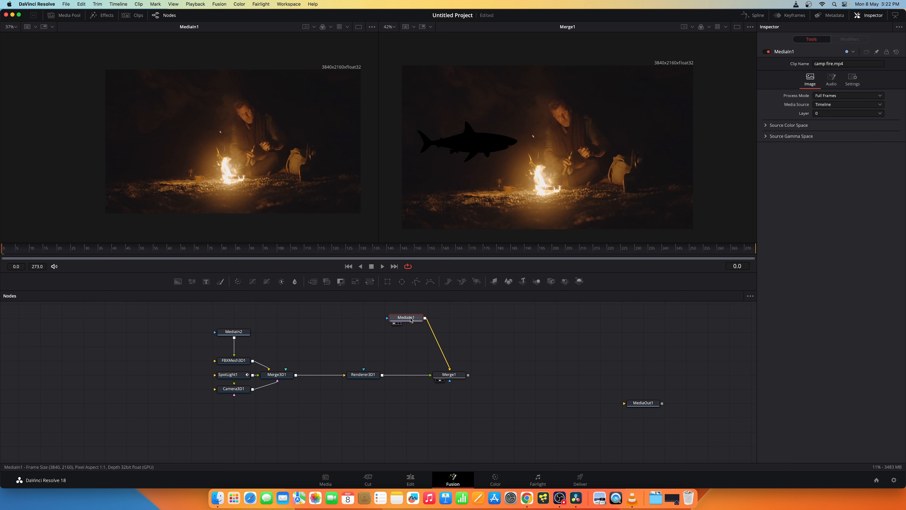
{"action": "mouse_move", "coordinate": [301, 222]}
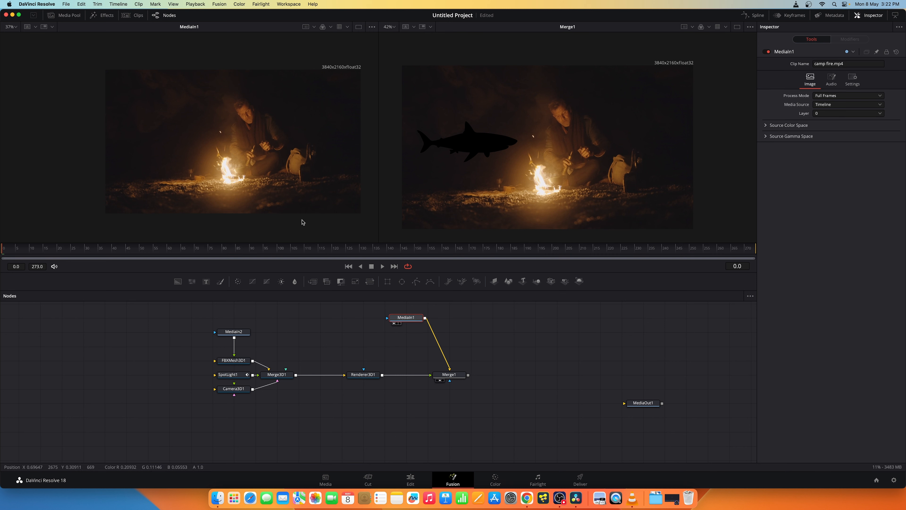
{"action": "left_click", "coordinate": [849, 39]}
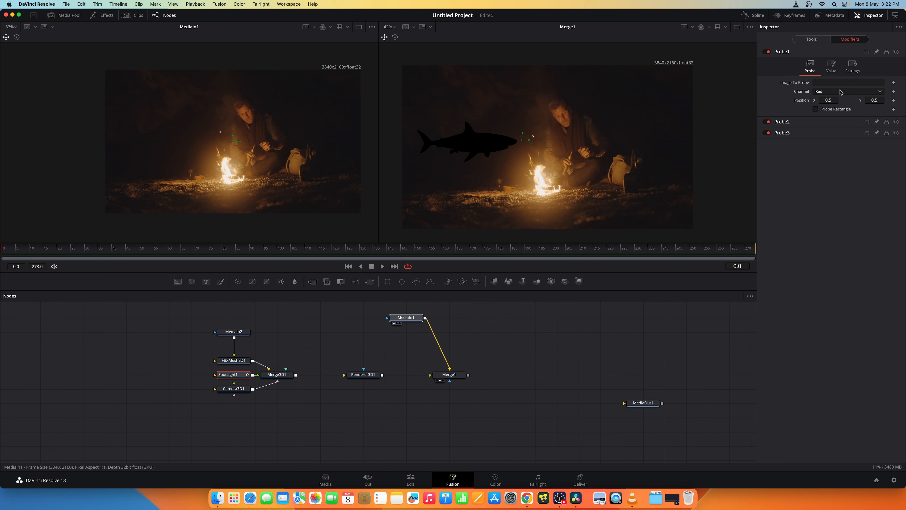
{"action": "mouse_move", "coordinate": [846, 85]}
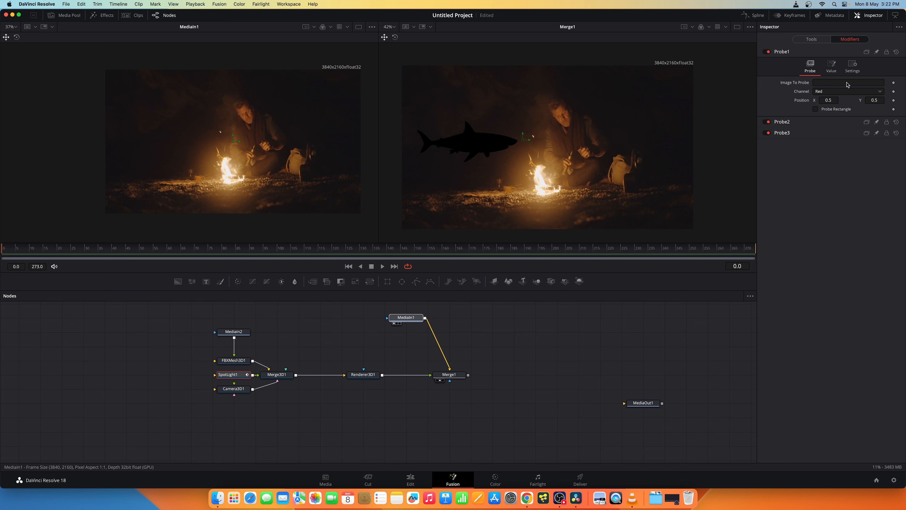
{"action": "left_click", "coordinate": [847, 83]}
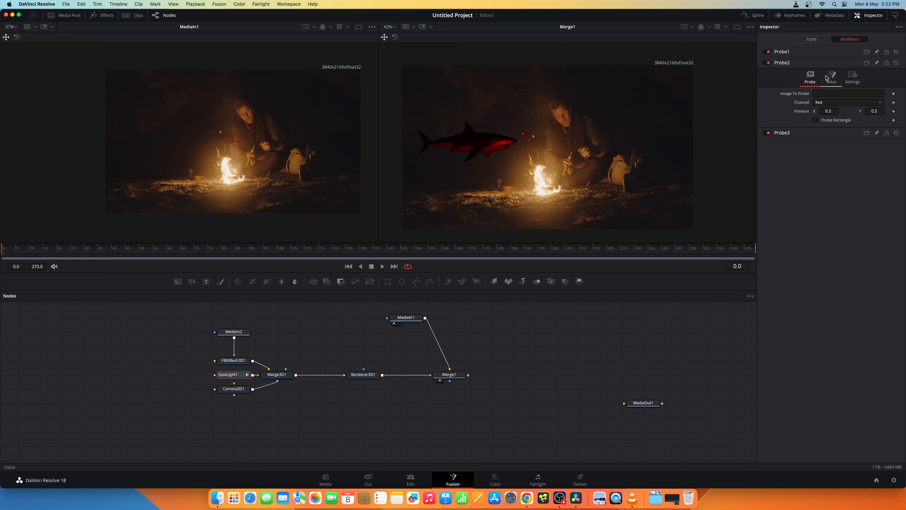
- Set Probe2 to Green and Probe3 to Blue, both sampling the campfire footage
{"action": "left_click", "coordinate": [846, 102]}
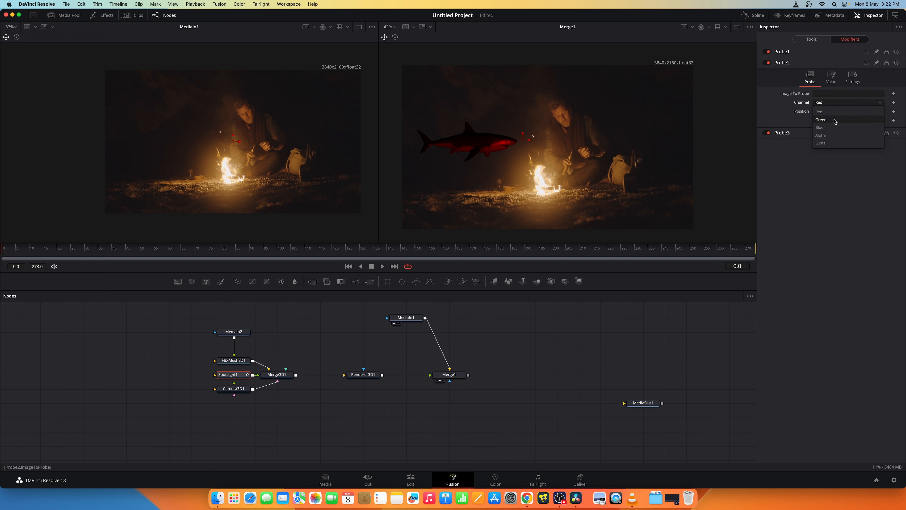
{"action": "left_click", "coordinate": [820, 119]}
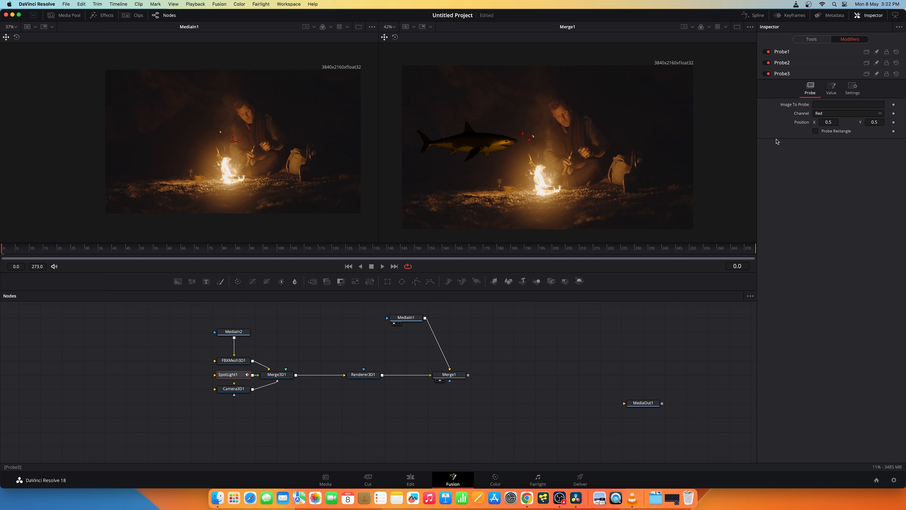
{"action": "left_click", "coordinate": [847, 114]}
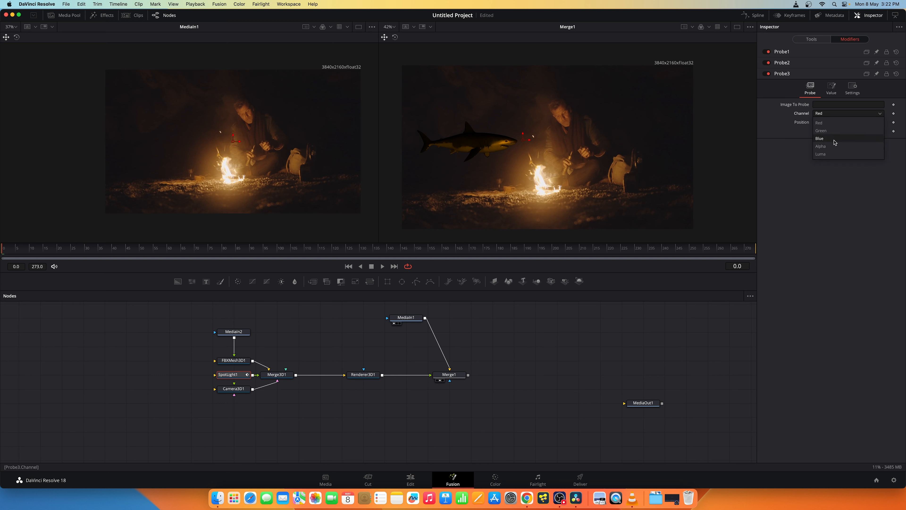
{"action": "left_click", "coordinate": [820, 139]}
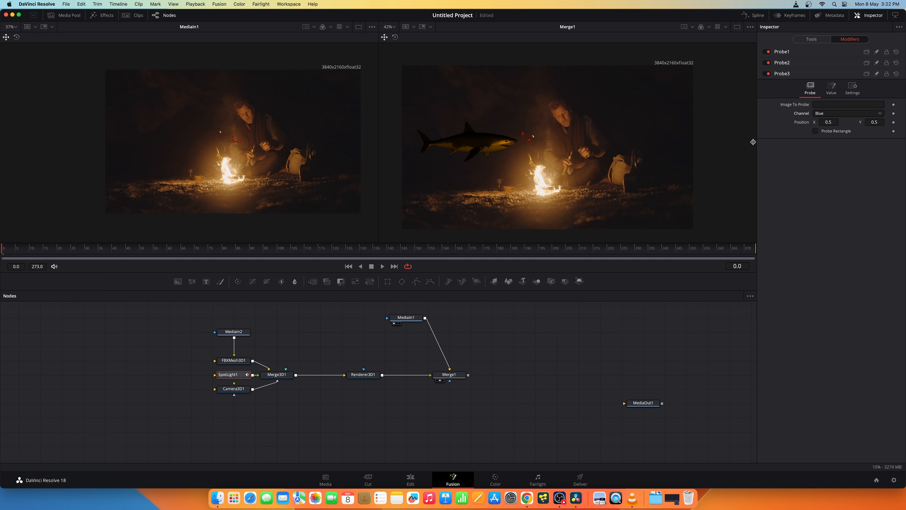
{"action": "left_click", "coordinate": [405, 317]}
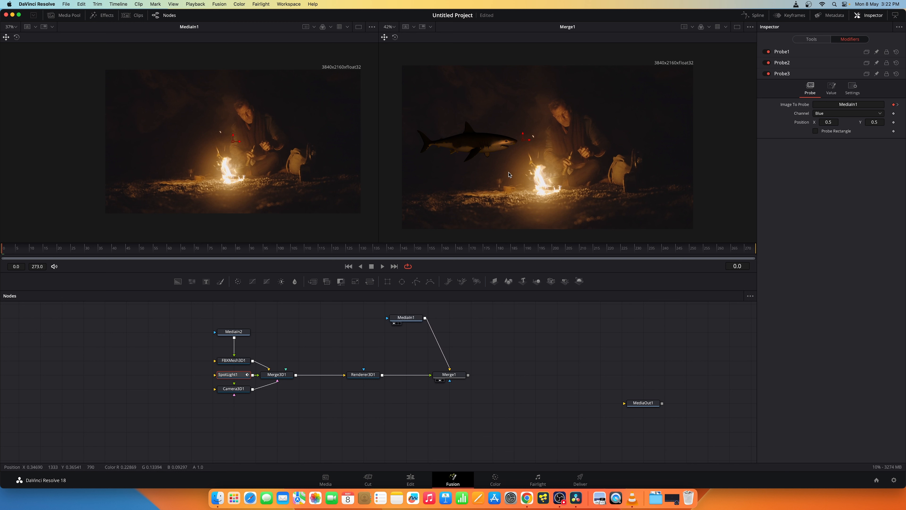
{"action": "mouse_move", "coordinate": [530, 157]}
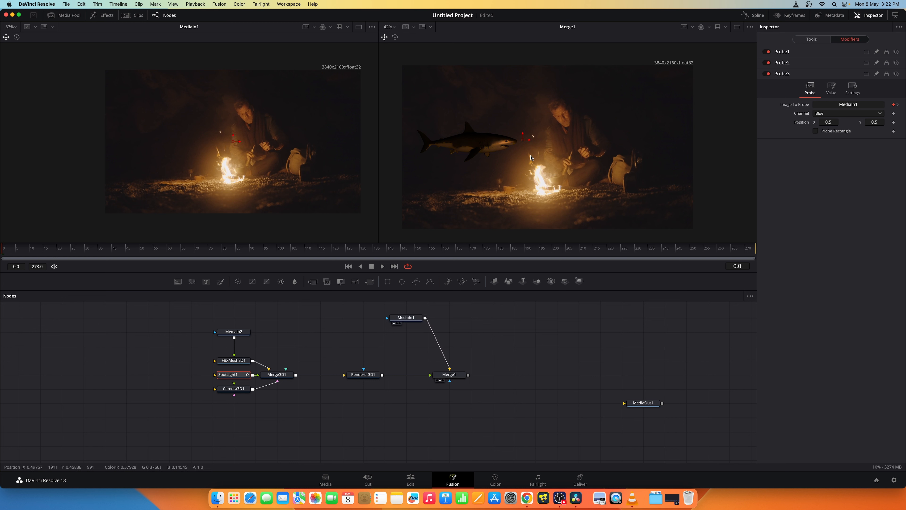
{"action": "mouse_move", "coordinate": [527, 150]}
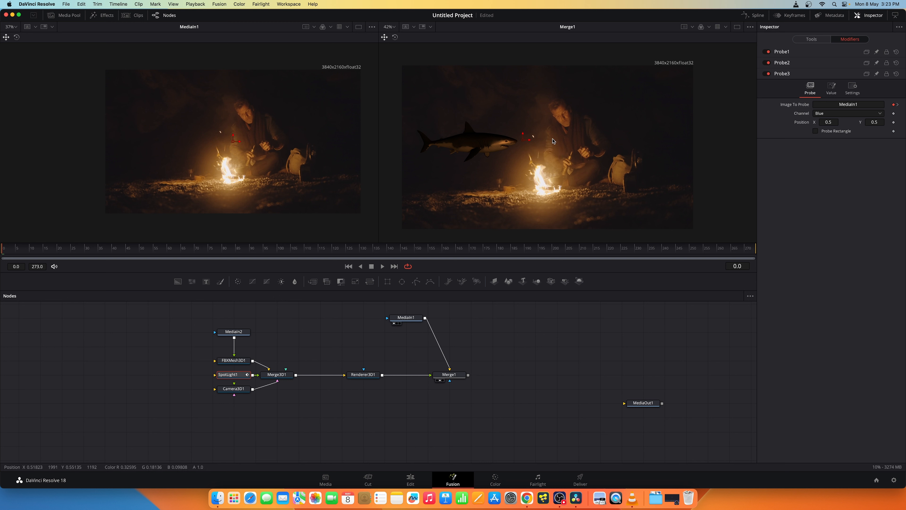
{"action": "mouse_move", "coordinate": [690, 150]}
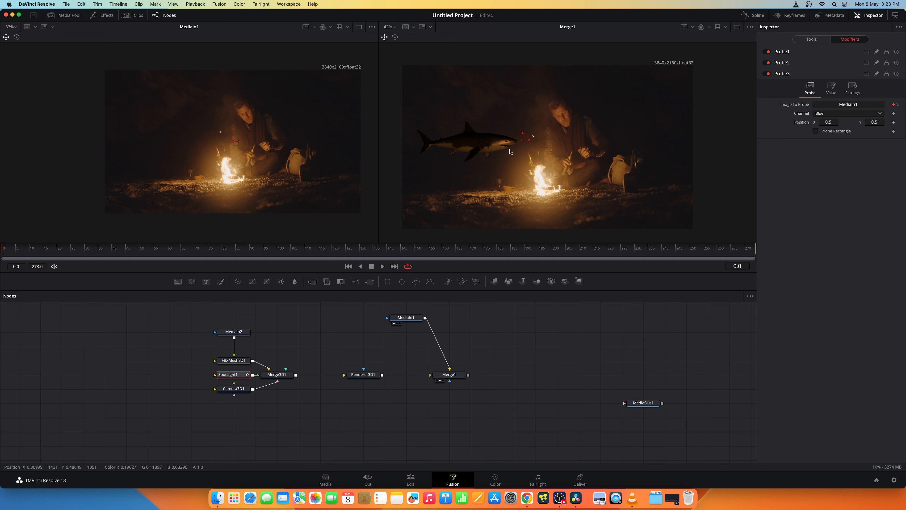
{"action": "mouse_move", "coordinate": [537, 149]}
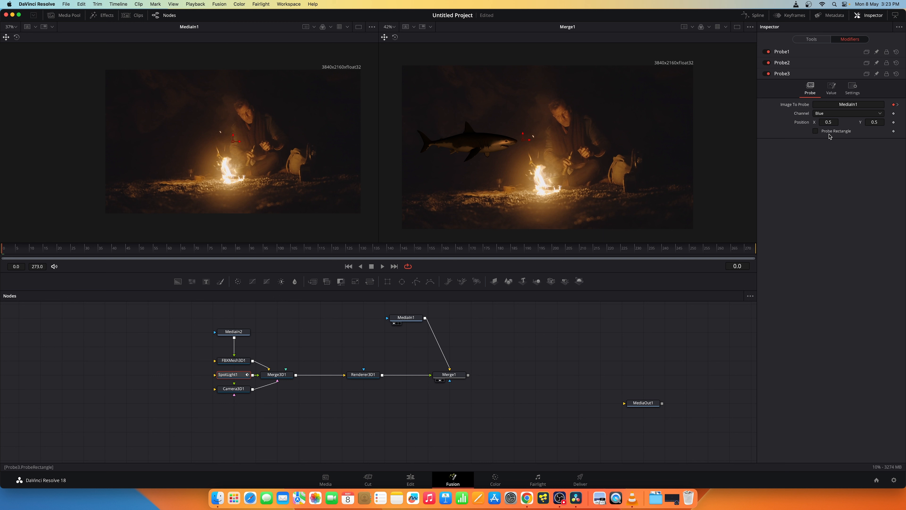
- Switch Probe3 to sample an averaged rectangle of the fire instead of one pixel
{"action": "left_click", "coordinate": [816, 131]}
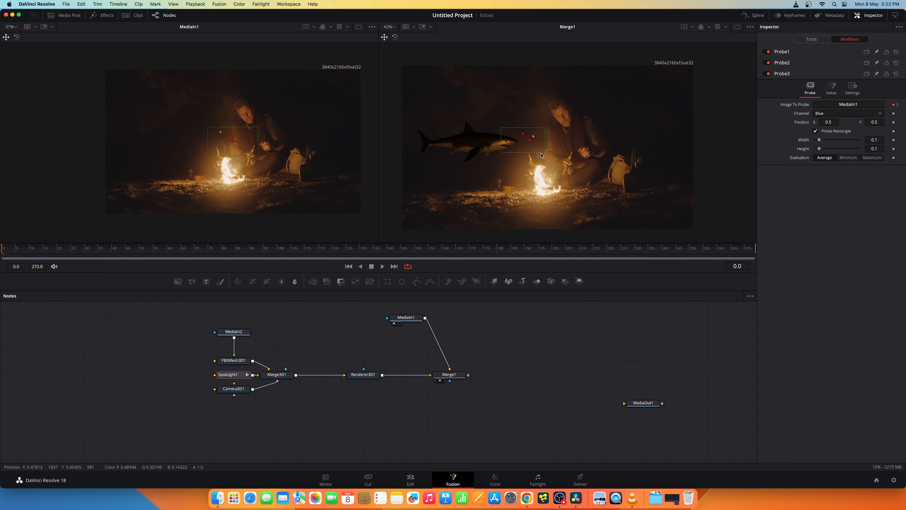
{"action": "mouse_move", "coordinate": [523, 144]}
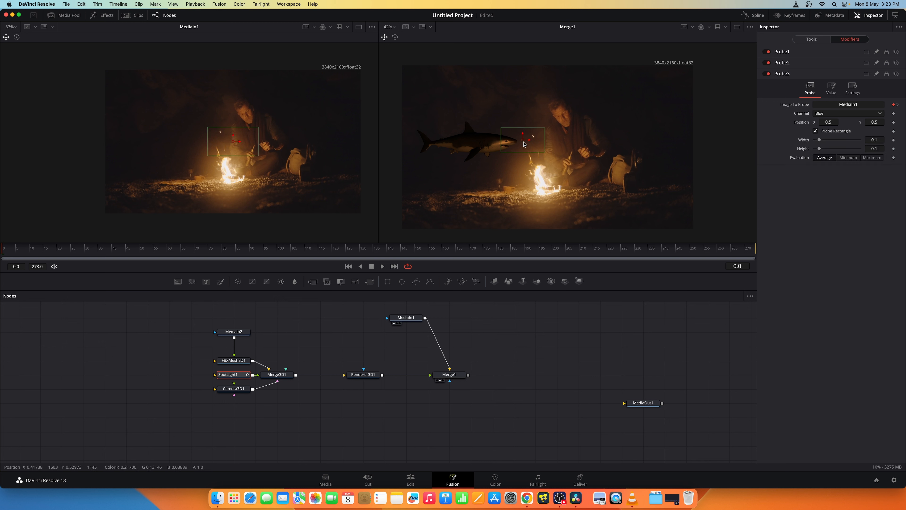
{"action": "mouse_move", "coordinate": [523, 144]}
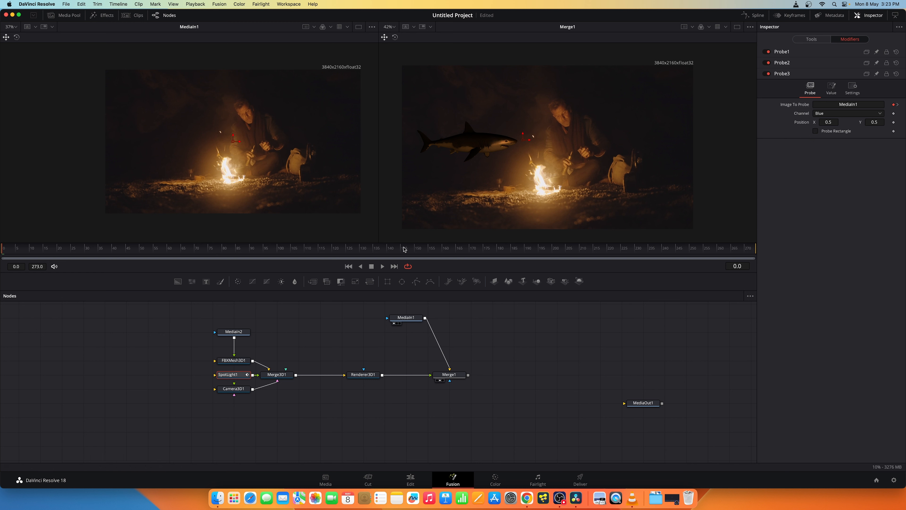
{"action": "mouse_move", "coordinate": [521, 144]}
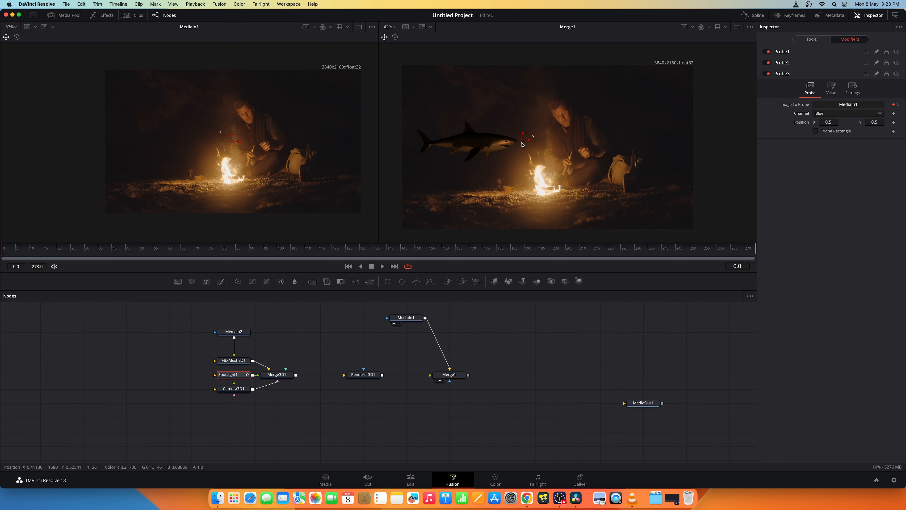
{"action": "mouse_move", "coordinate": [343, 270]}
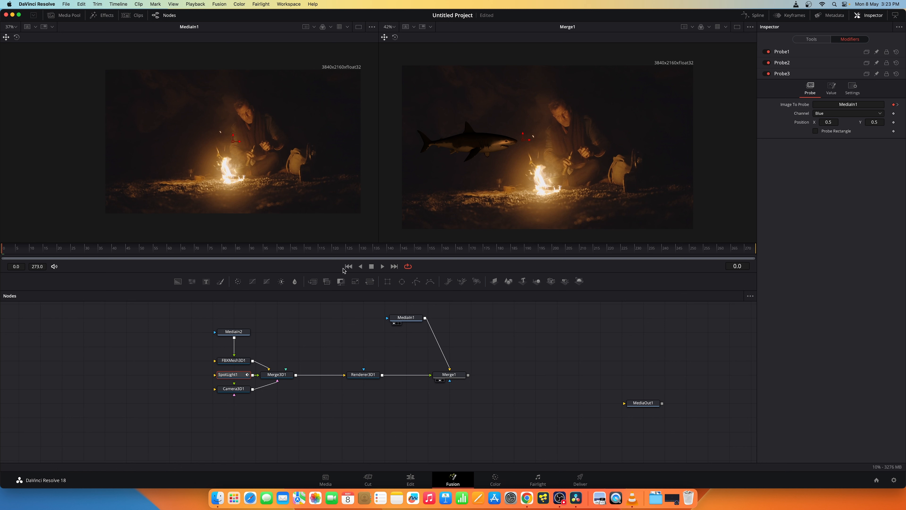
- Play the composite through to frame 82, stop, and bring up SpotLight1's own parameters
{"action": "left_click", "coordinate": [381, 266]}
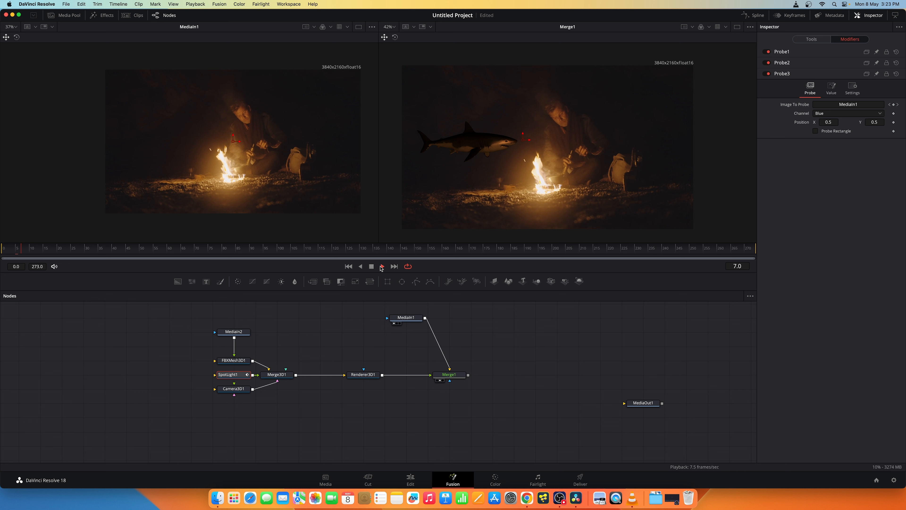
{"action": "left_click", "coordinate": [381, 266]}
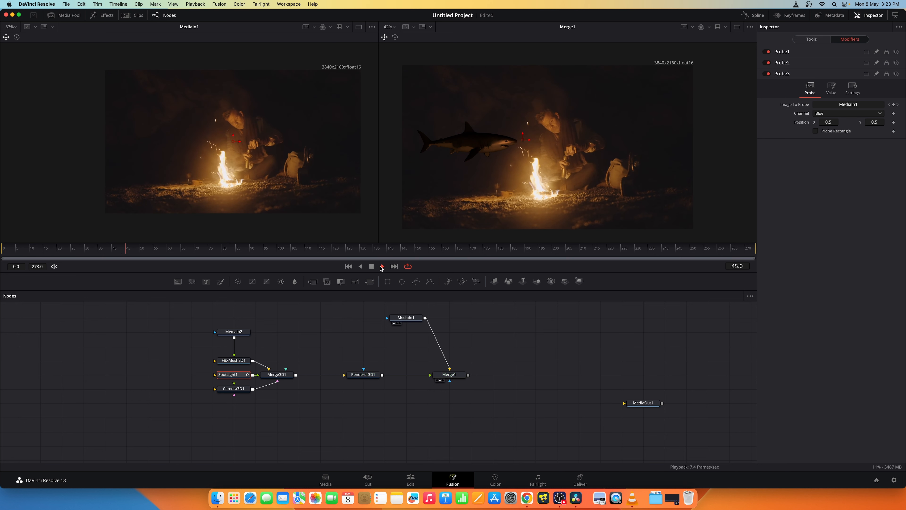
{"action": "left_click", "coordinate": [383, 265]}
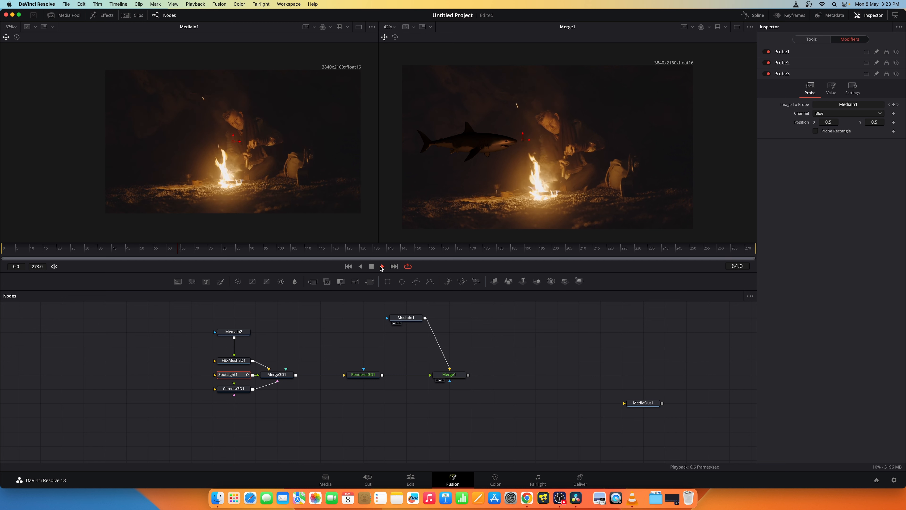
{"action": "left_click", "coordinate": [381, 266]}
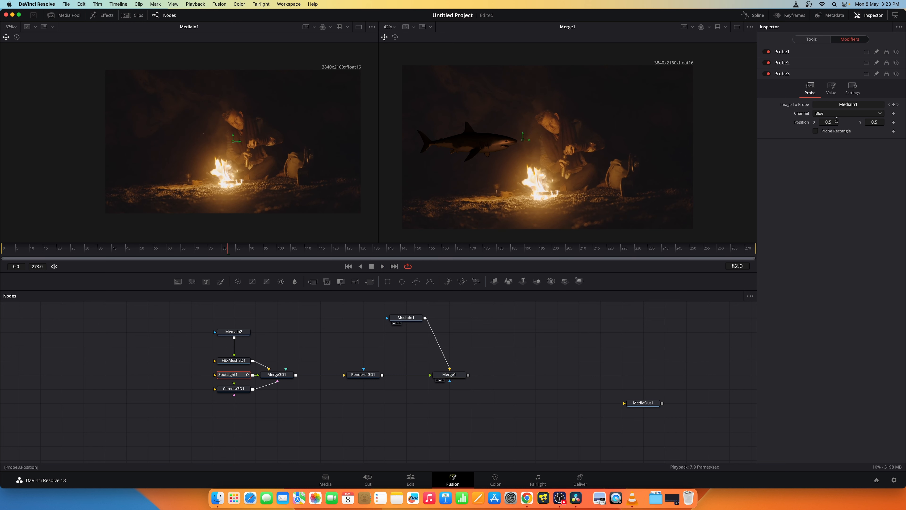
{"action": "left_click", "coordinate": [227, 374]}
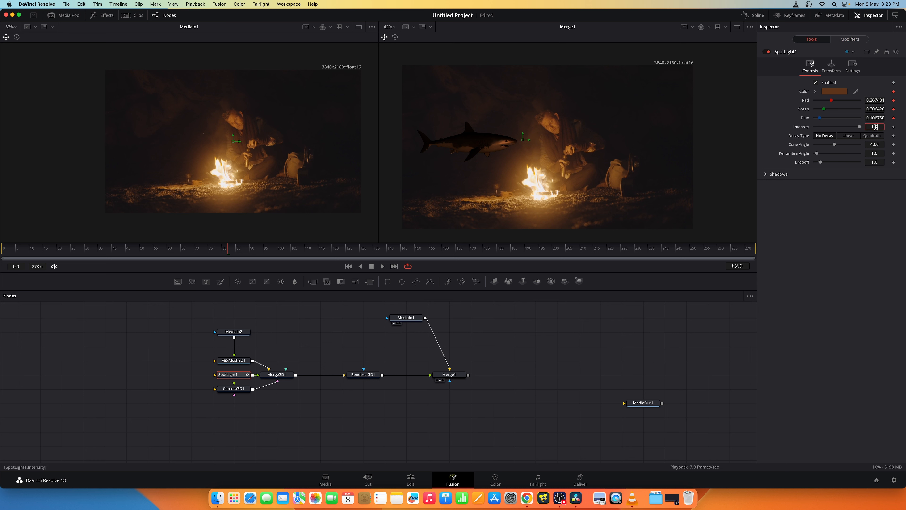
- Set SpotLight1 intensity to 2.0, then reduce it to 1.5
{"action": "type", "text": "2.0"}
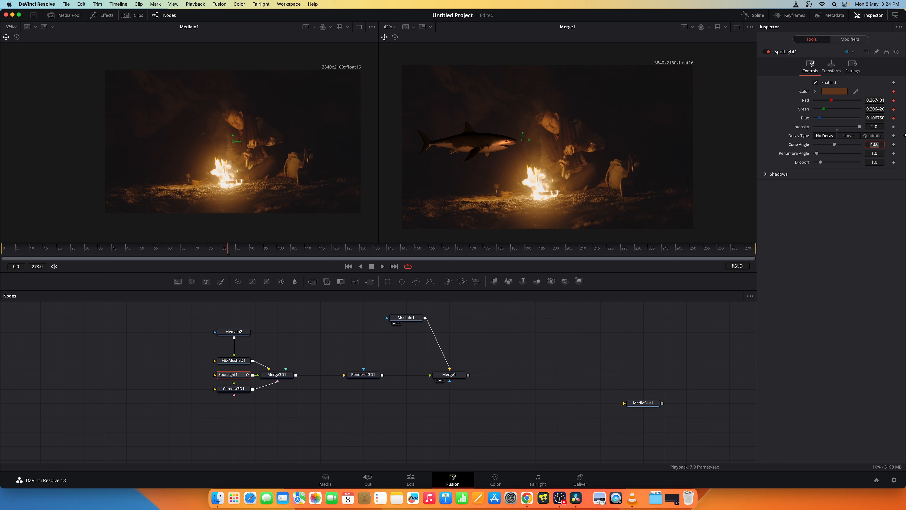
{"action": "left_click", "coordinate": [875, 126]}
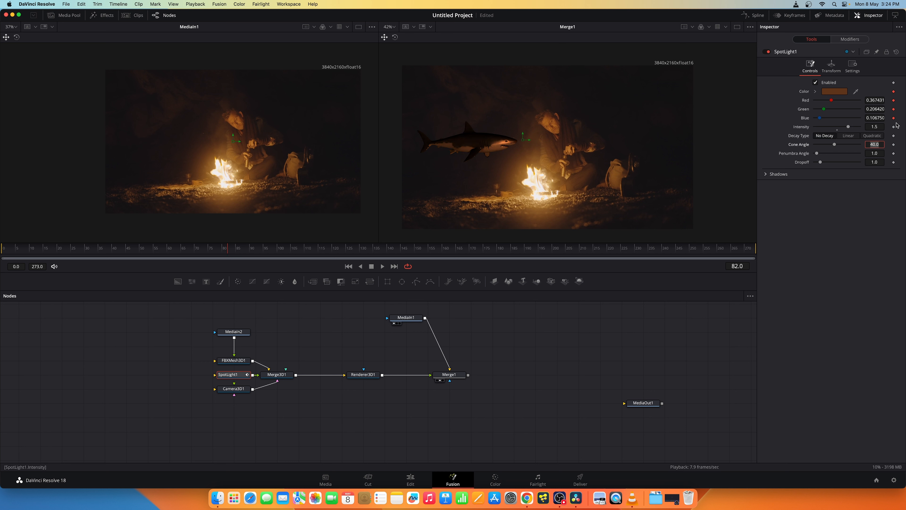
{"action": "mouse_move", "coordinate": [528, 142]}
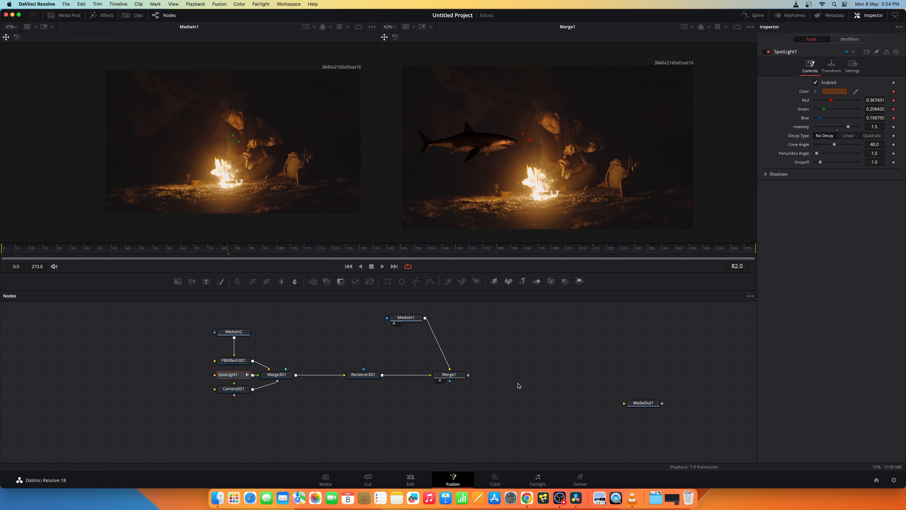
{"action": "mouse_move", "coordinate": [456, 367]}
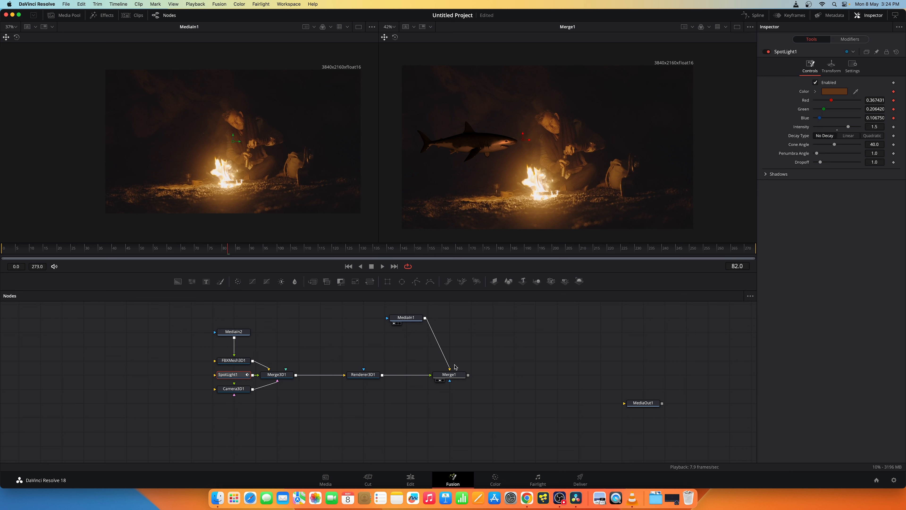
- Insert ColorCorrector1 between Renderer3D1 and Merge1 and raise Lift to 0.03
{"action": "left_click", "coordinate": [513, 374]}
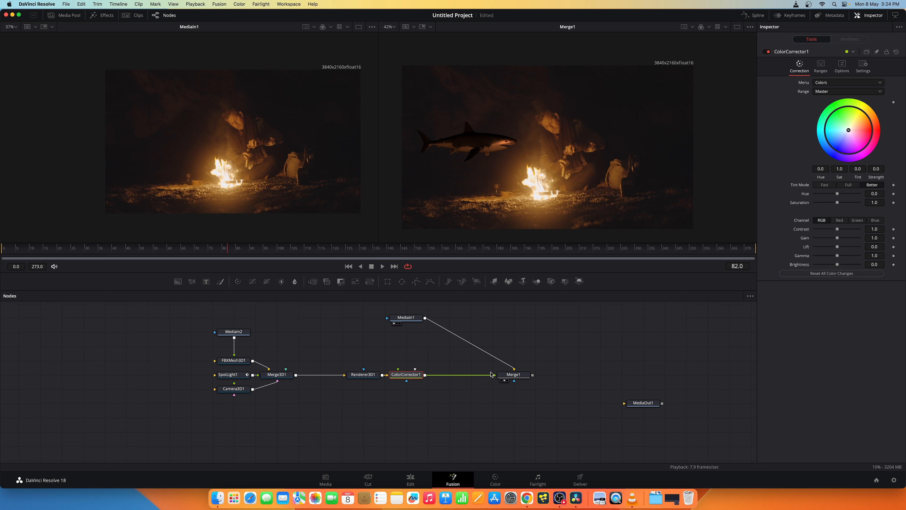
{"action": "mouse_move", "coordinate": [478, 141]}
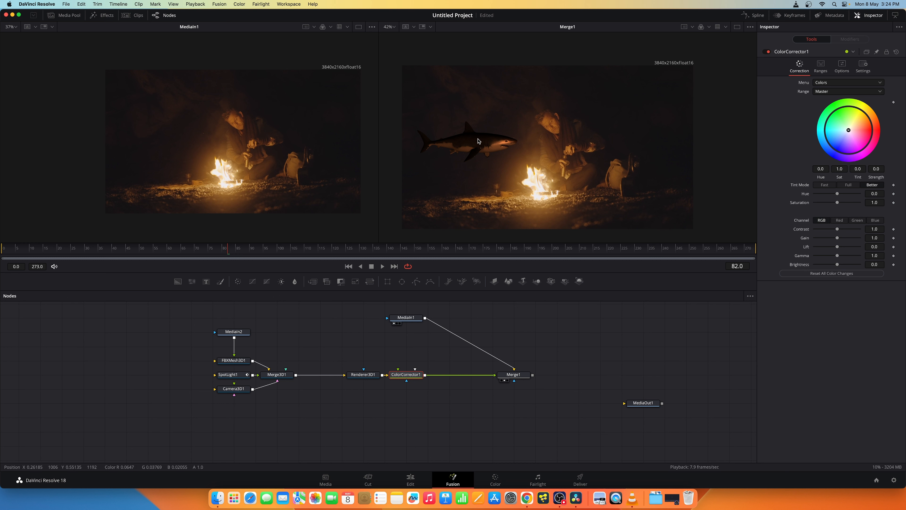
{"action": "mouse_move", "coordinate": [652, 131]}
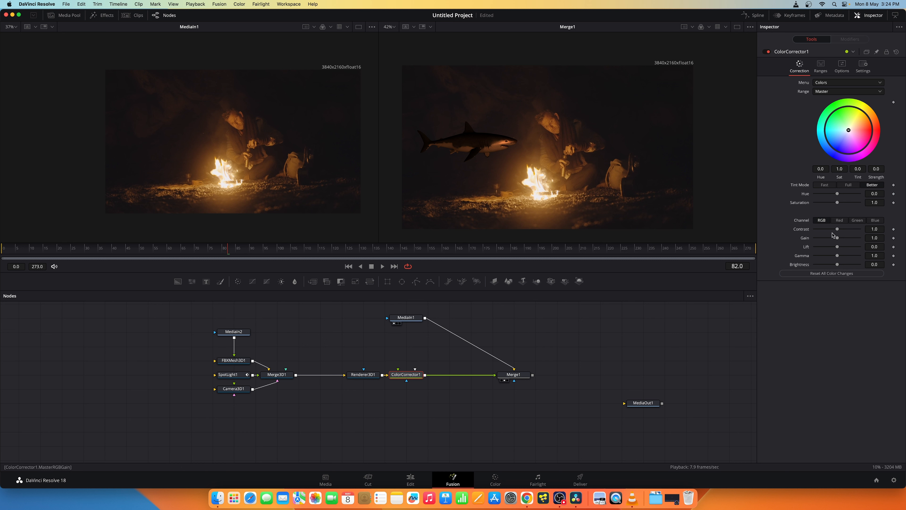
{"action": "mouse_move", "coordinate": [837, 267]}
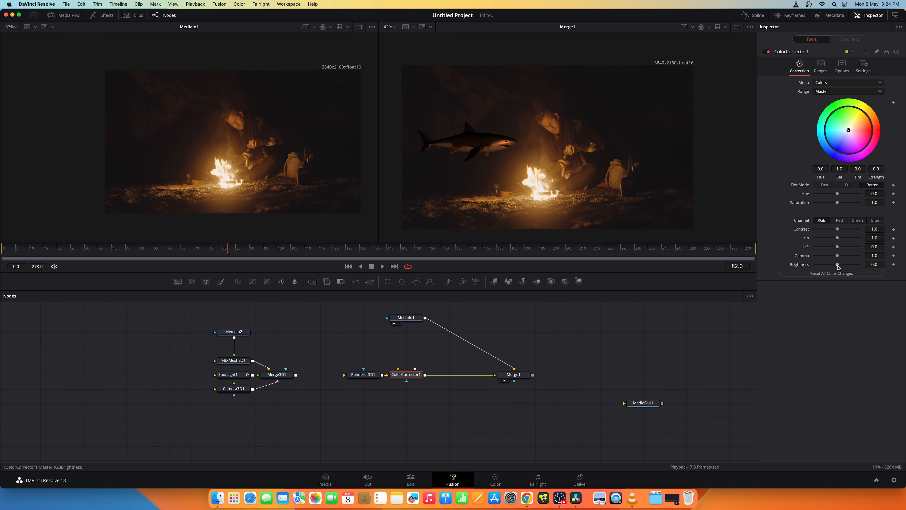
{"action": "left_click", "coordinate": [874, 246]}
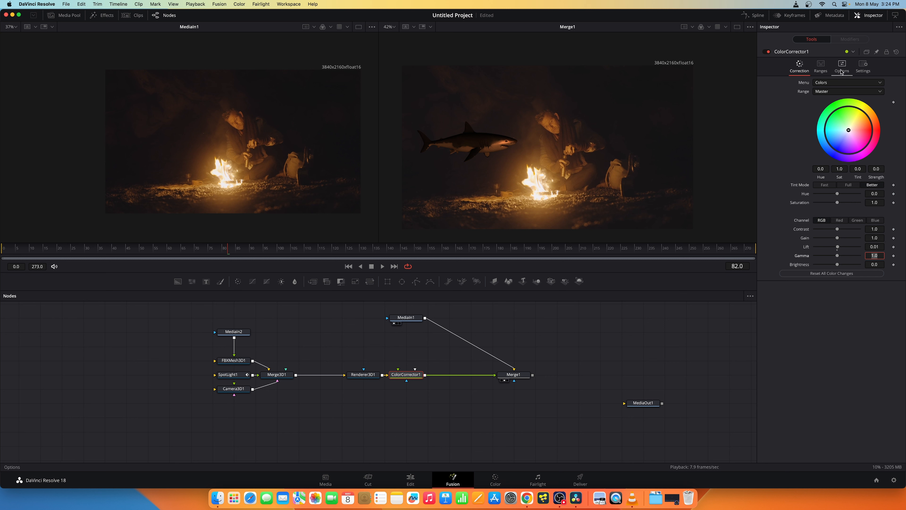
{"action": "left_click", "coordinate": [842, 64]}
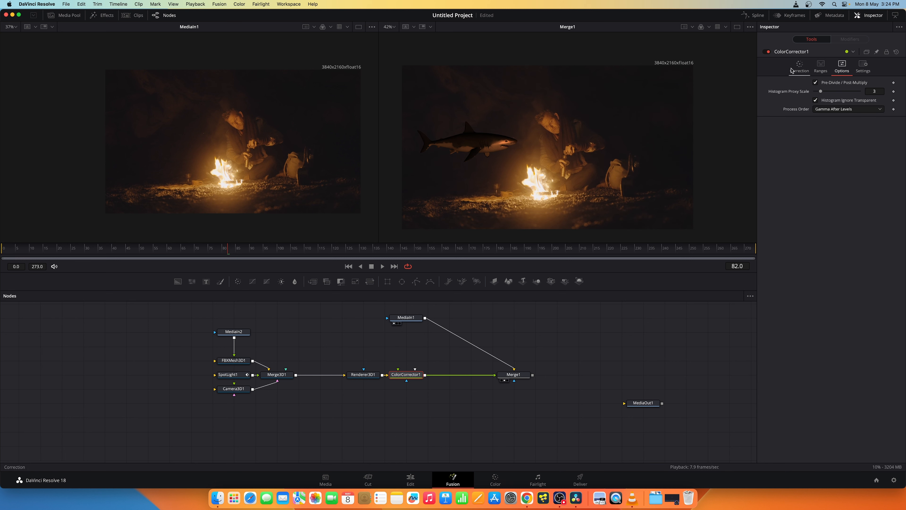
{"action": "left_click", "coordinate": [799, 66]}
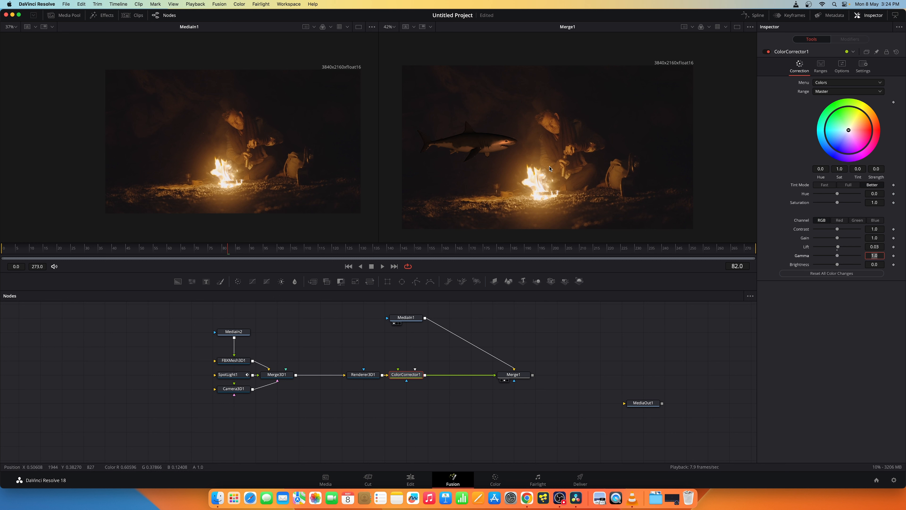
{"action": "mouse_move", "coordinate": [498, 139]}
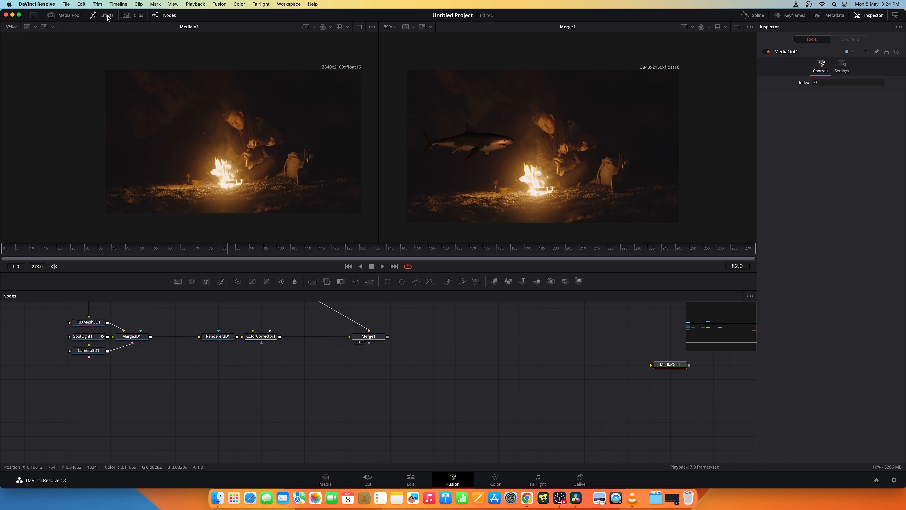
- Show the Effects library's Templates > Fusion > How To list
{"action": "left_click", "coordinate": [107, 15]}
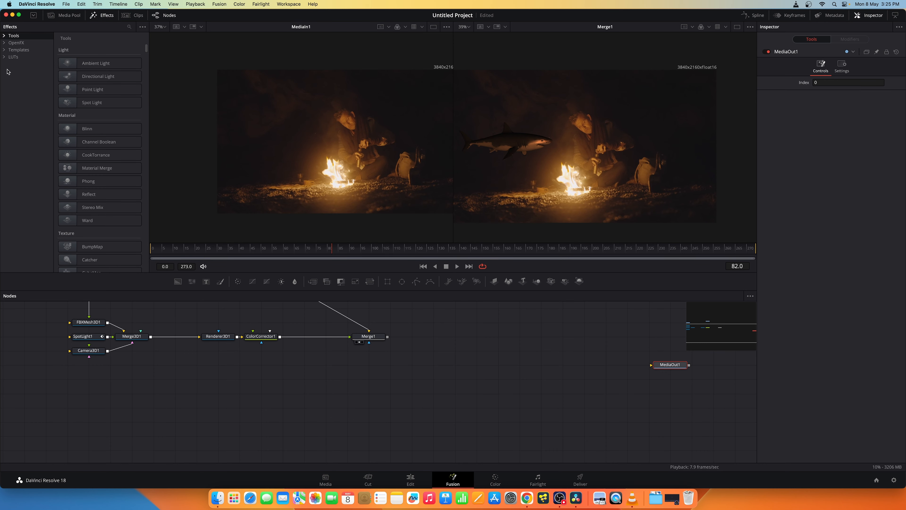
{"action": "left_click", "coordinate": [18, 49]}
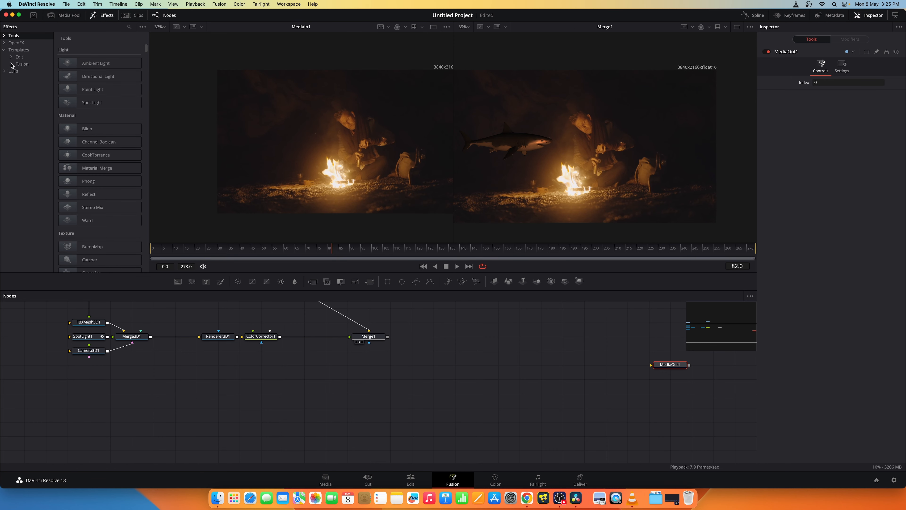
{"action": "left_click", "coordinate": [21, 63]}
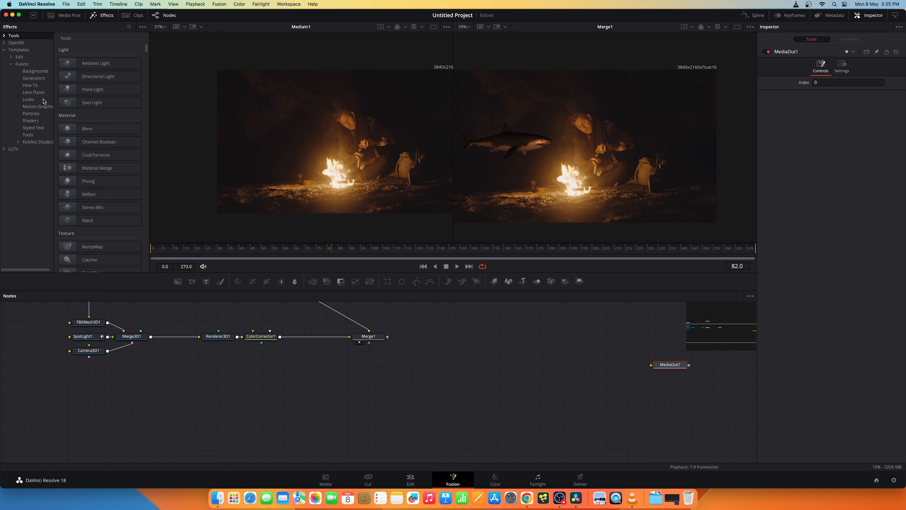
{"action": "left_click", "coordinate": [29, 85]}
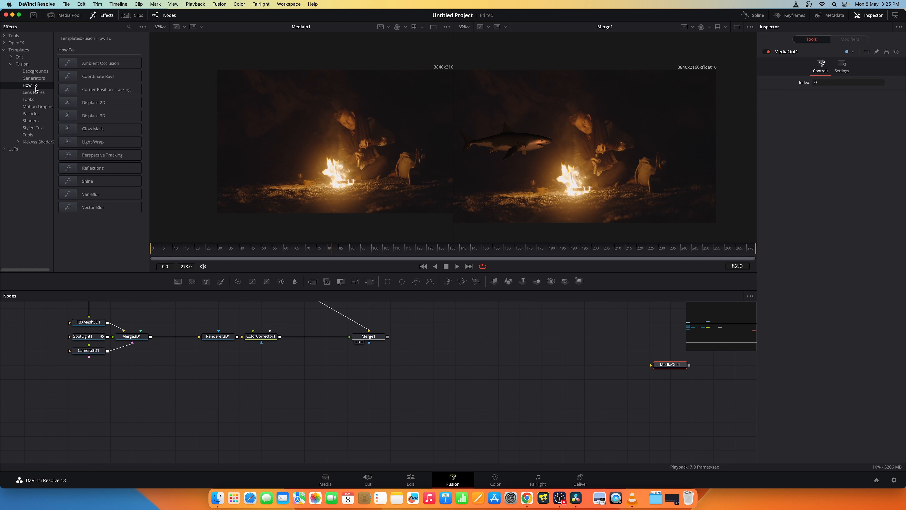
{"action": "left_click", "coordinate": [100, 142]}
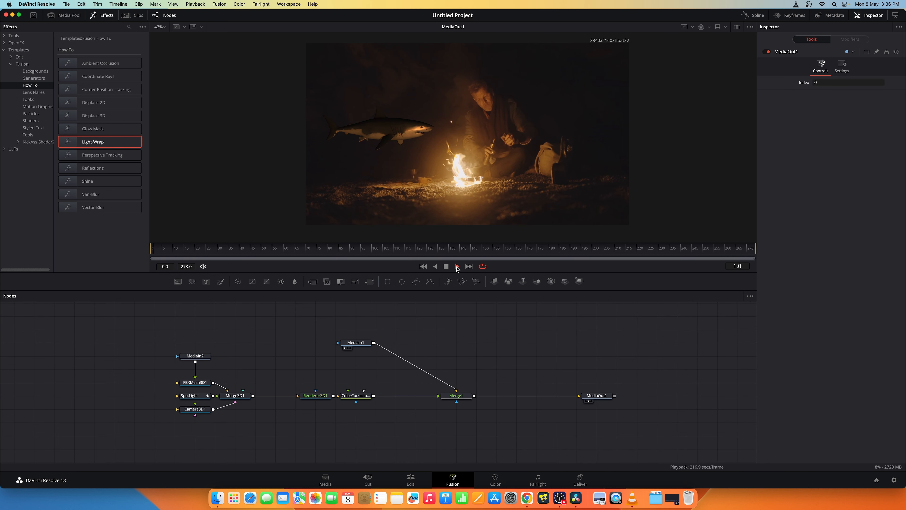
- Play the finished composite through MediaOut1 to frame 32, then stop
{"action": "left_click", "coordinate": [456, 266]}
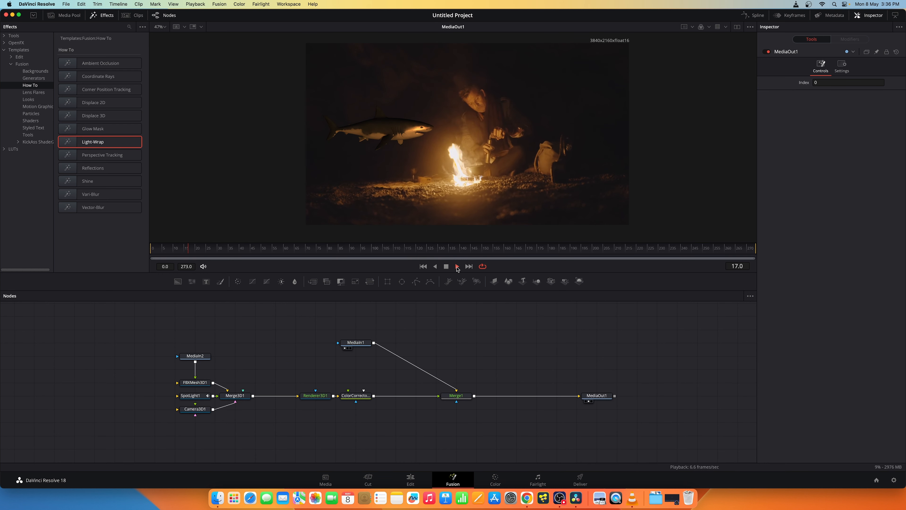
{"action": "left_click", "coordinate": [457, 266]}
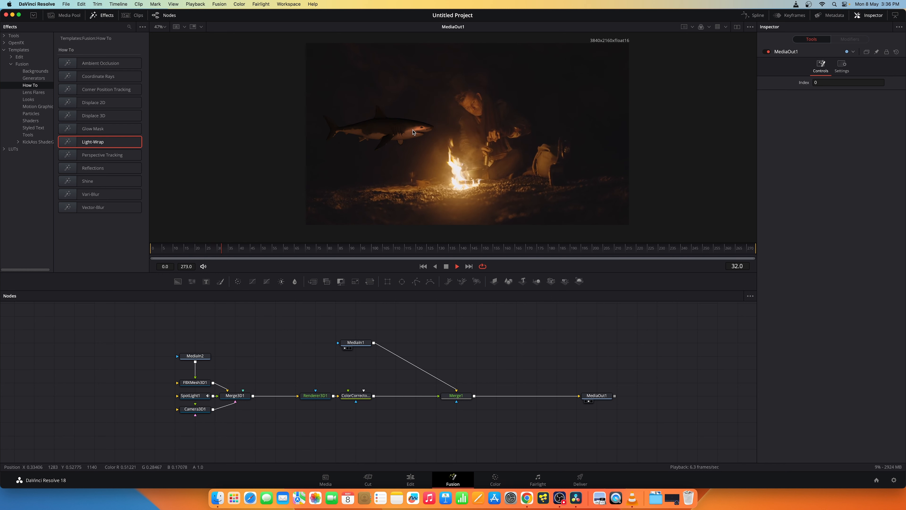